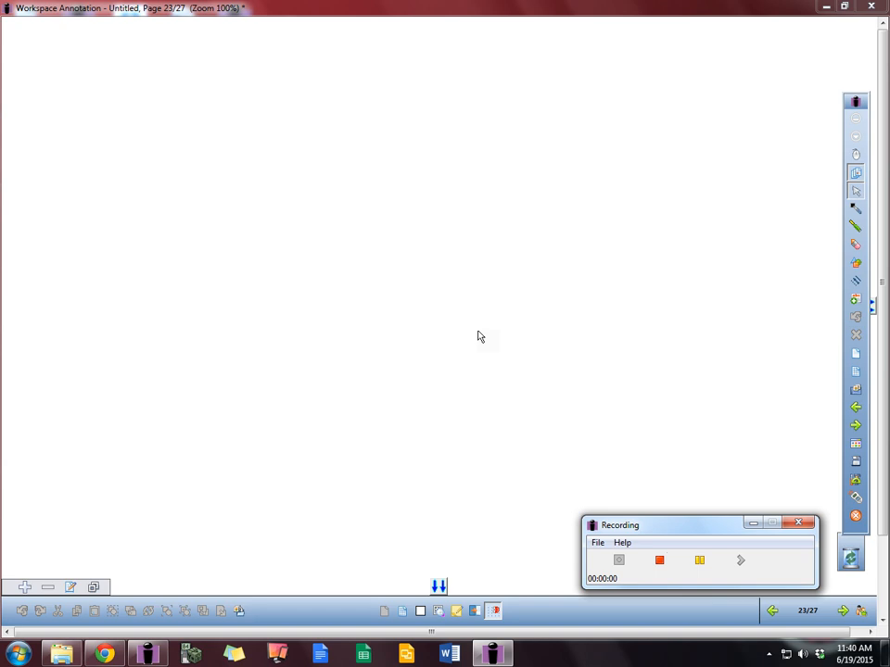
mouse_move(238, 91)
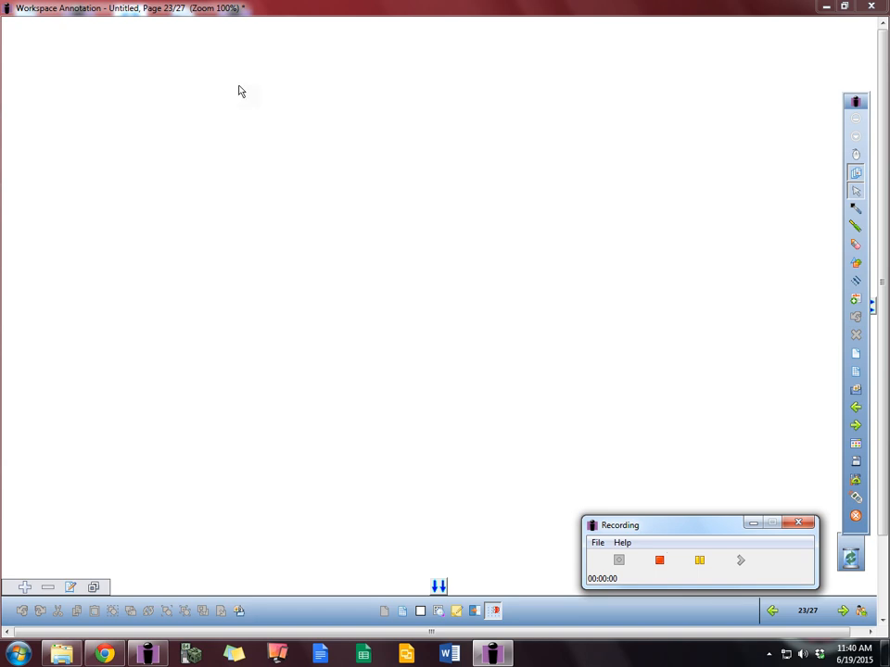
- Handwrite 'Translating words into symbols' with the pen across the top of page 23
click(856, 208)
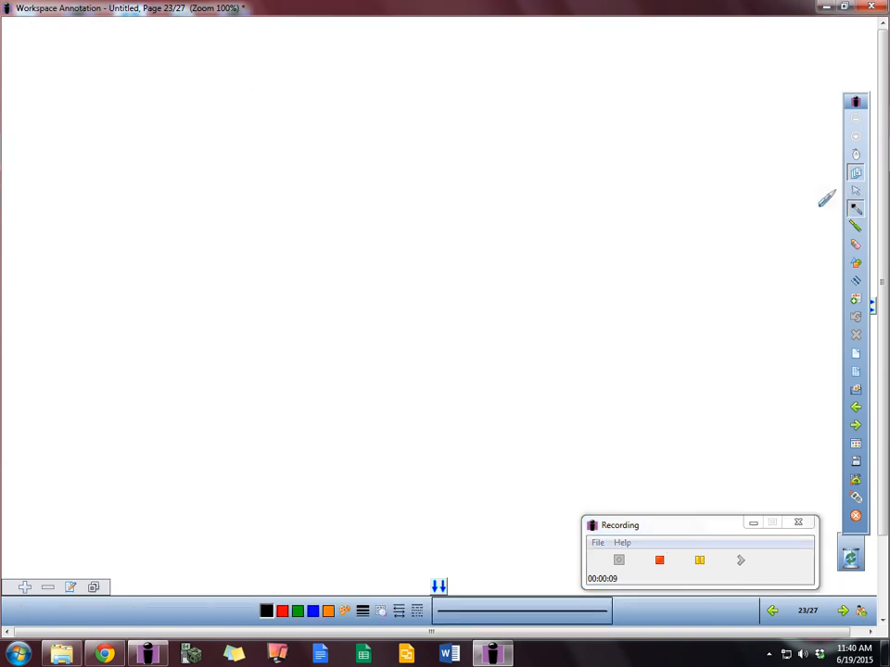
drag(218, 33, 260, 69)
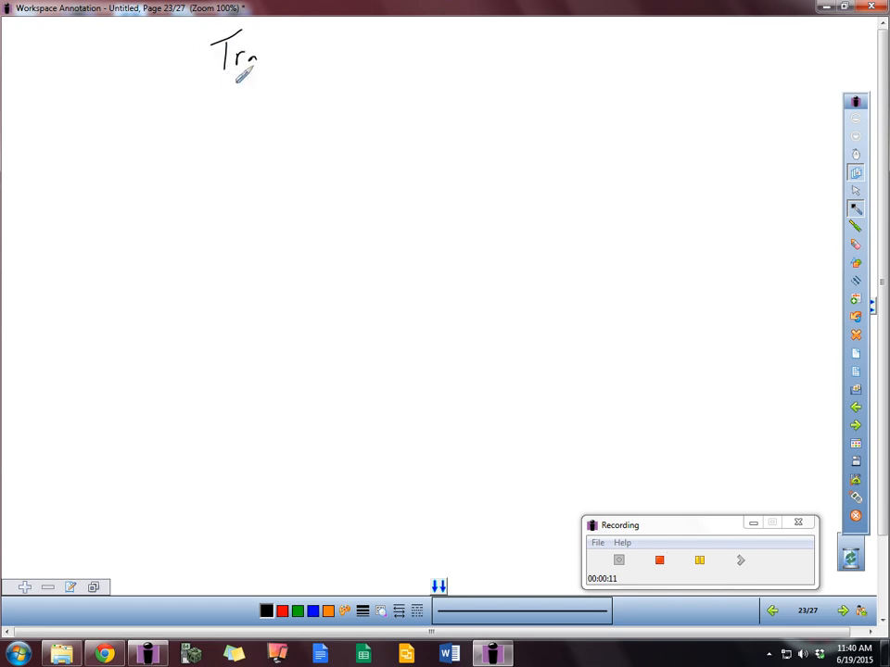
drag(250, 55, 315, 56)
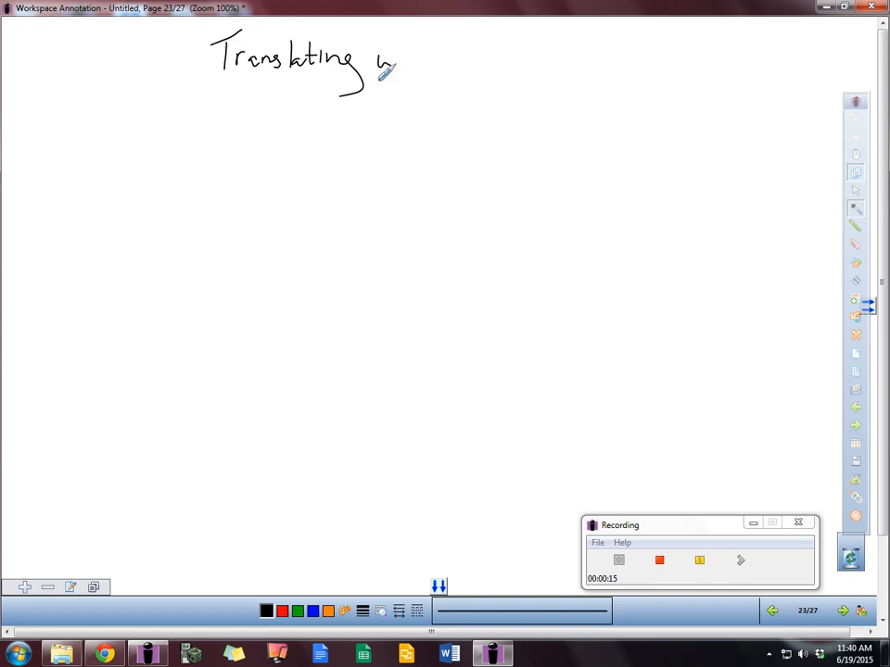
drag(385, 70, 445, 64)
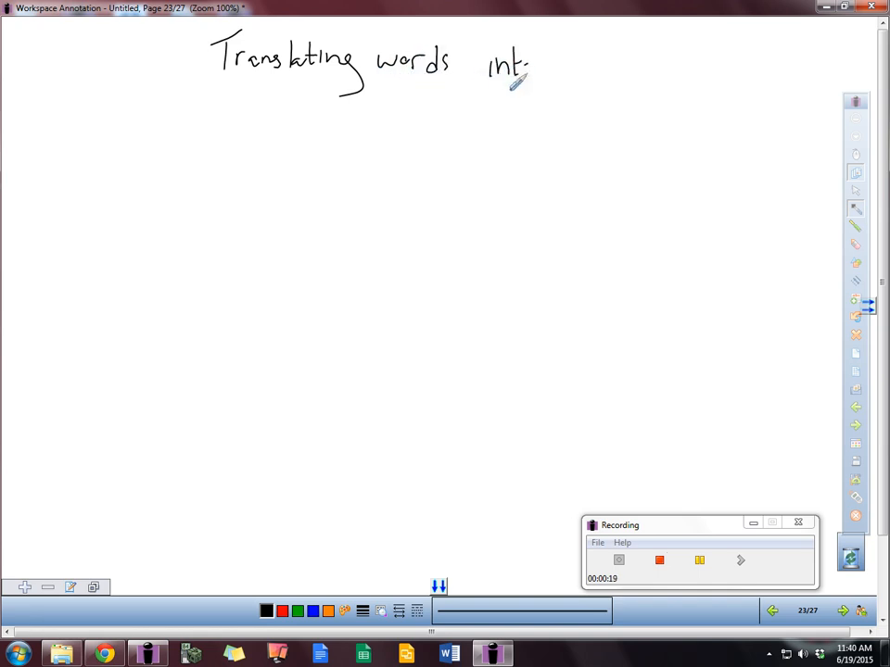
drag(519, 69, 584, 79)
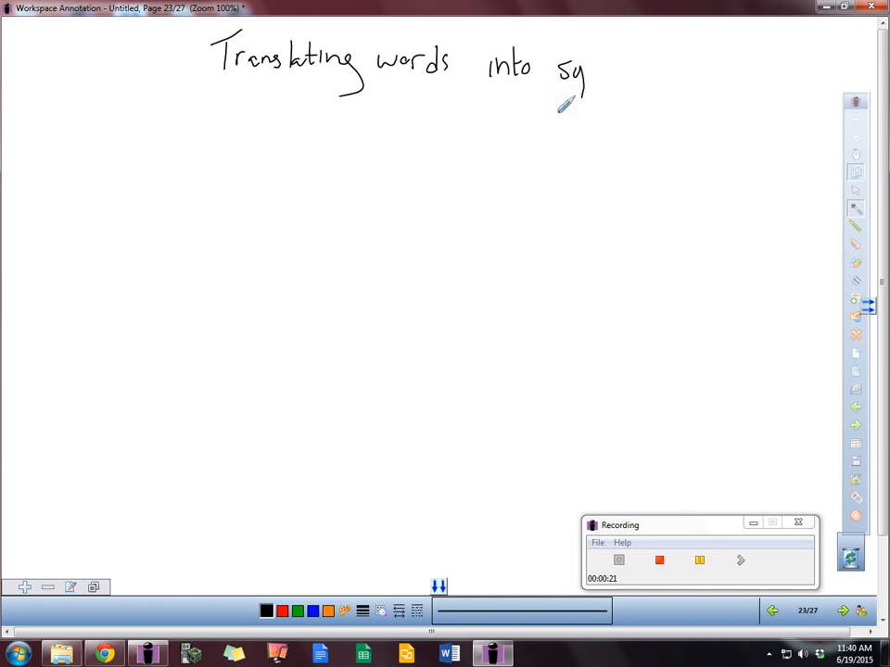
drag(570, 88, 635, 69)
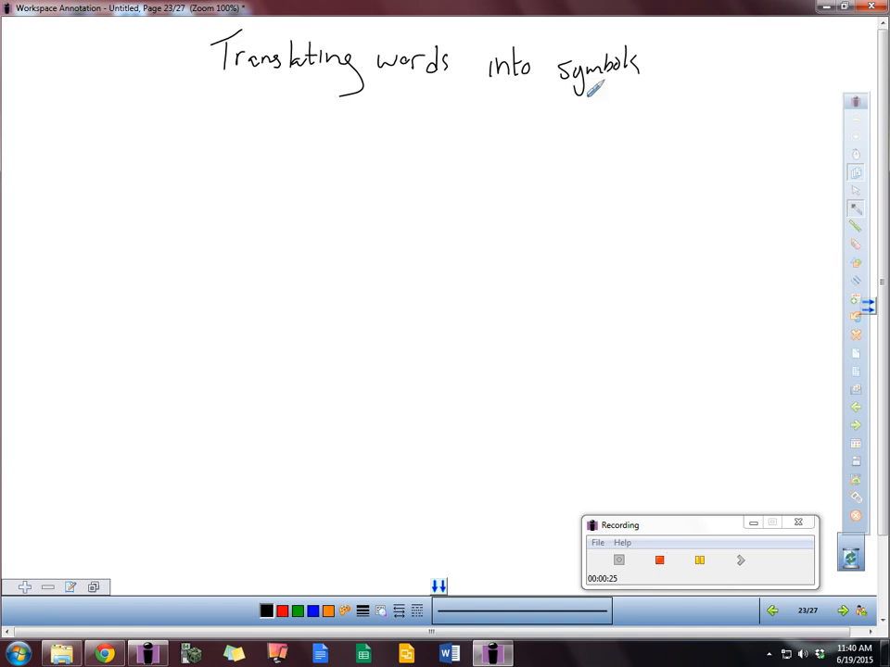
mouse_move(109, 123)
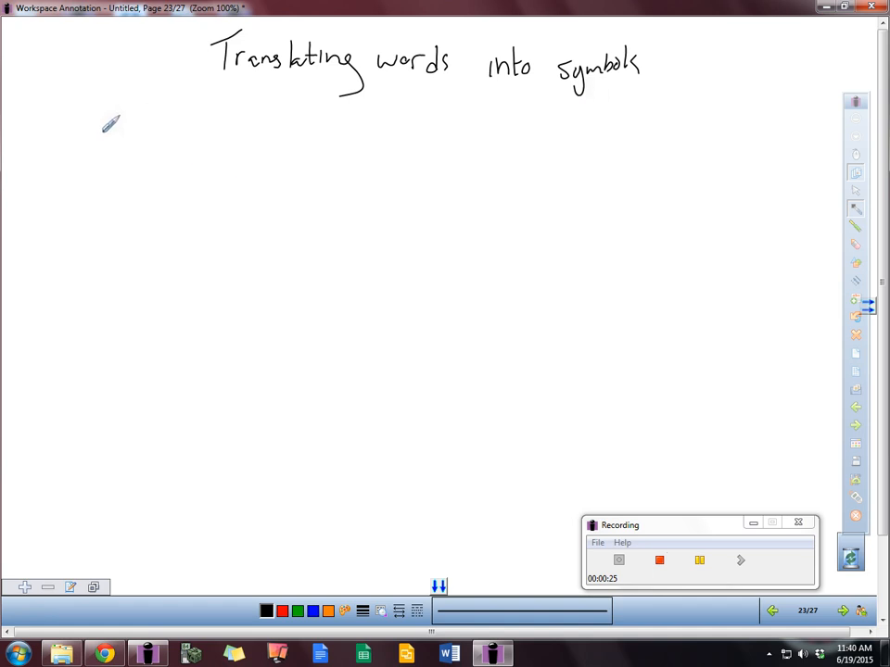
- Write the 'addition' heading with keywords such as combined, plus and together beneath it
drag(110, 120, 153, 116)
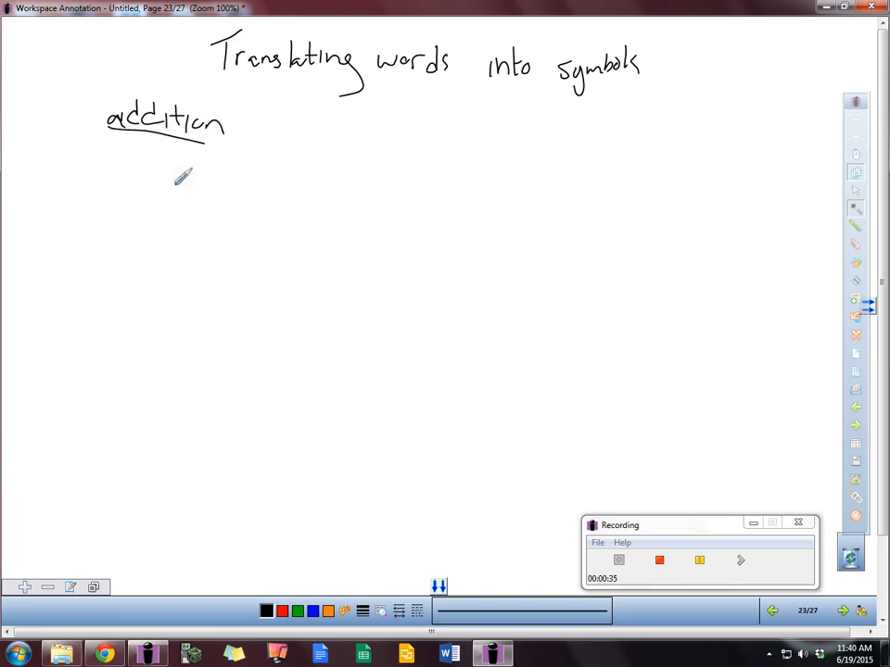
mouse_move(121, 175)
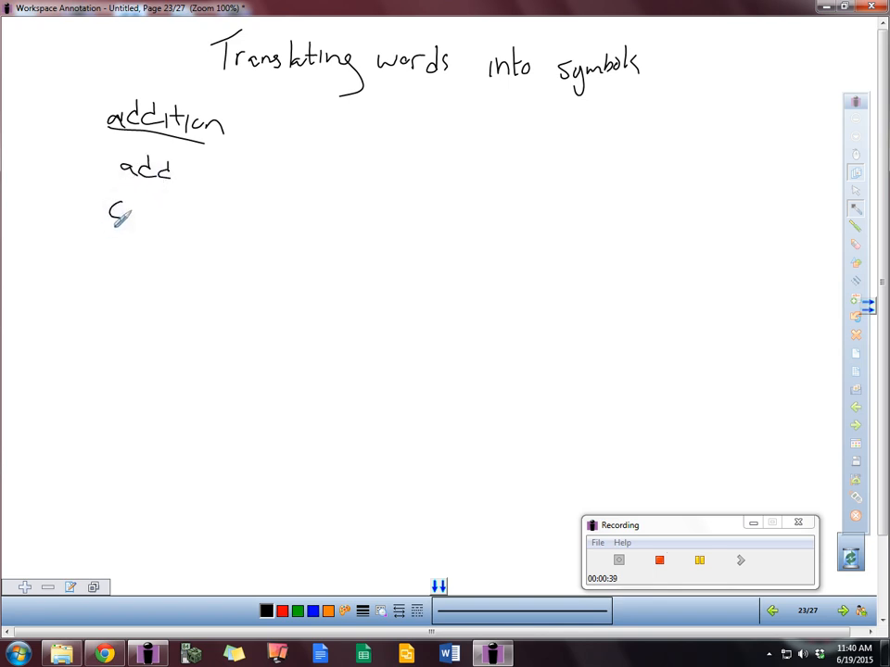
drag(120, 213, 171, 222)
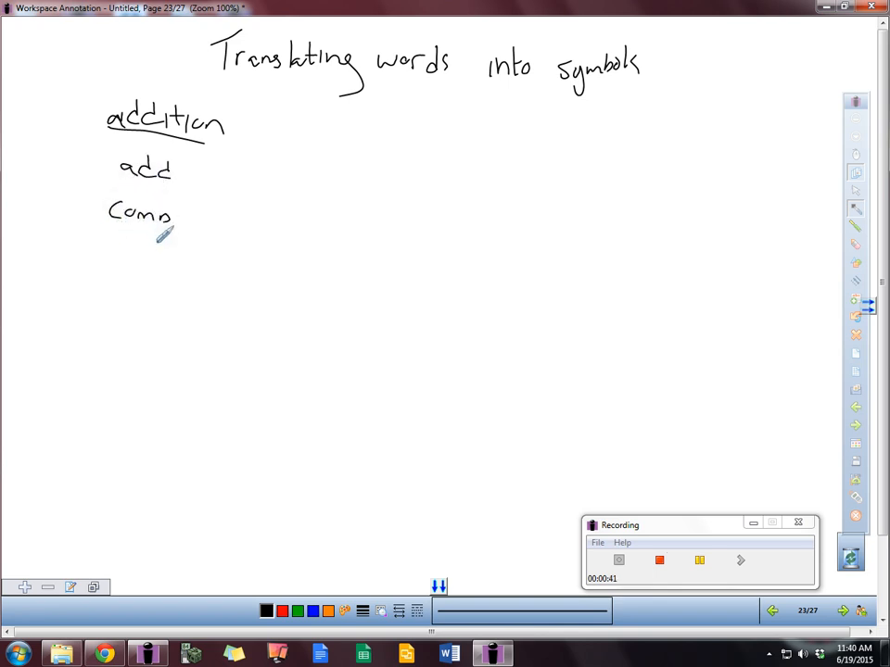
drag(172, 213, 227, 222)
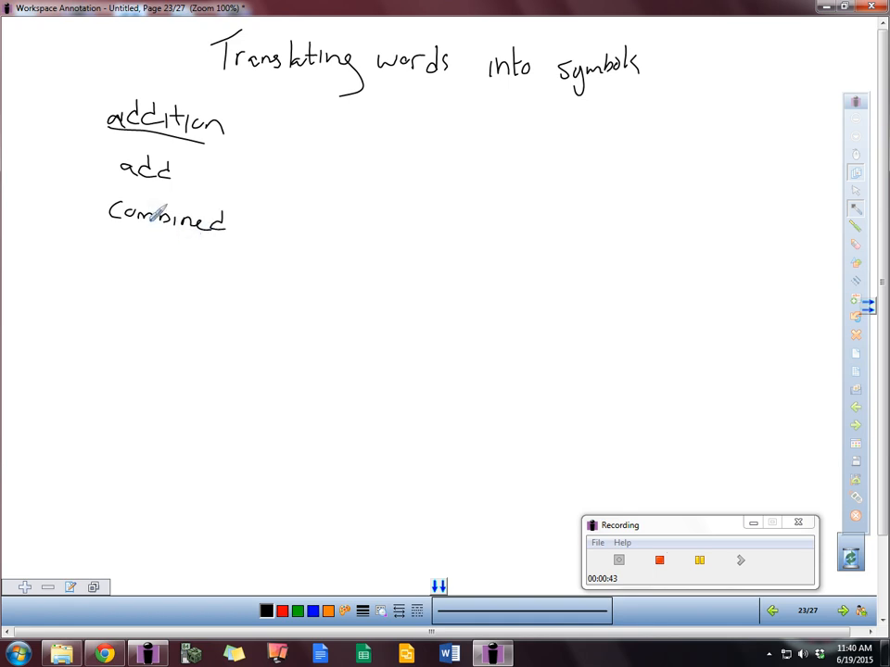
mouse_move(137, 255)
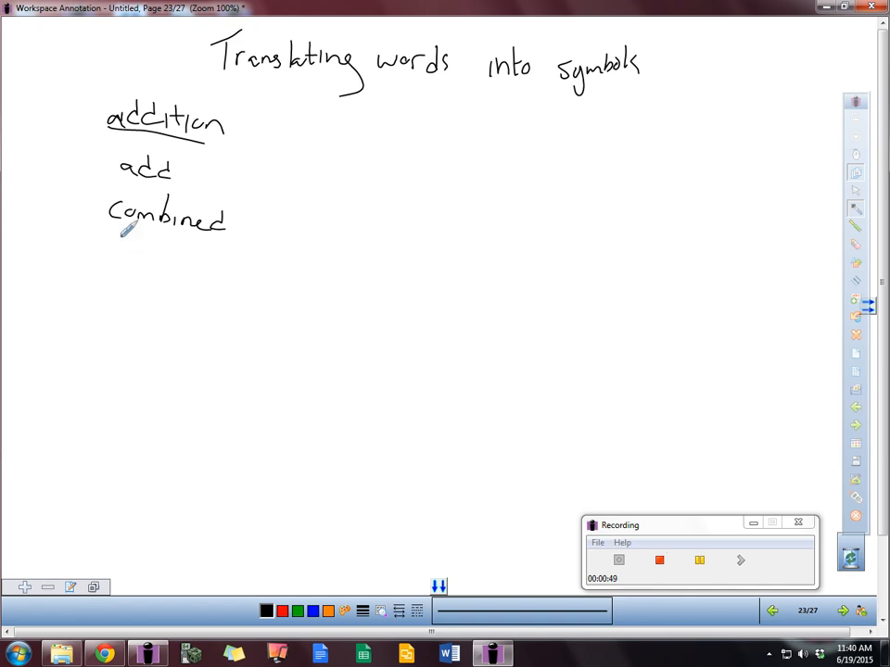
drag(116, 246, 167, 274)
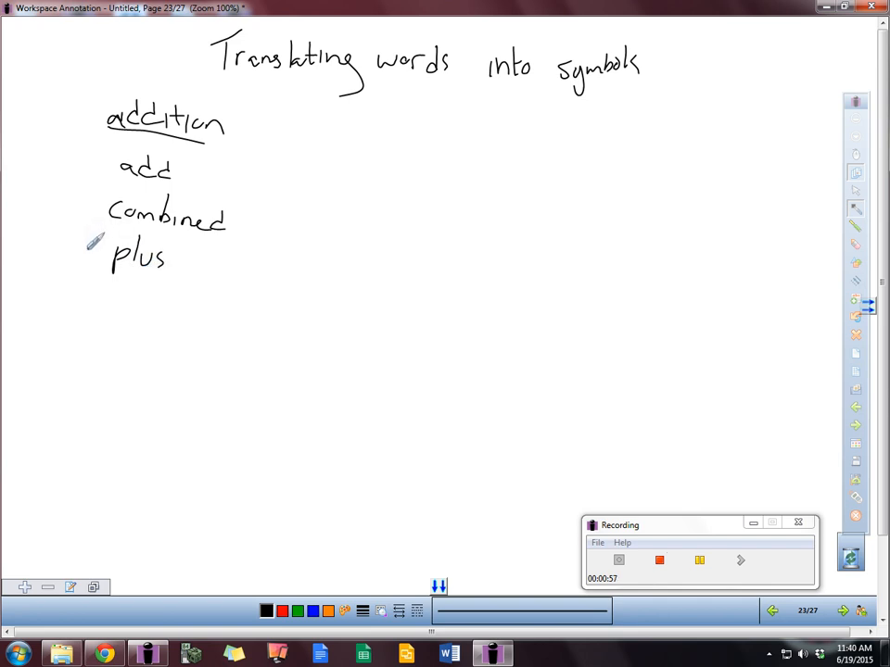
mouse_move(90, 326)
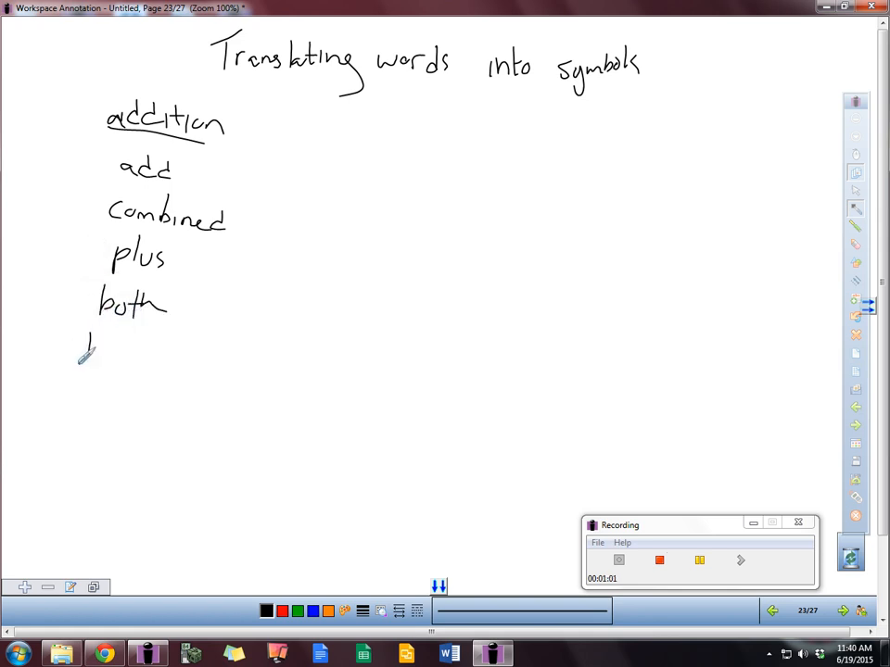
drag(83, 361, 167, 357)
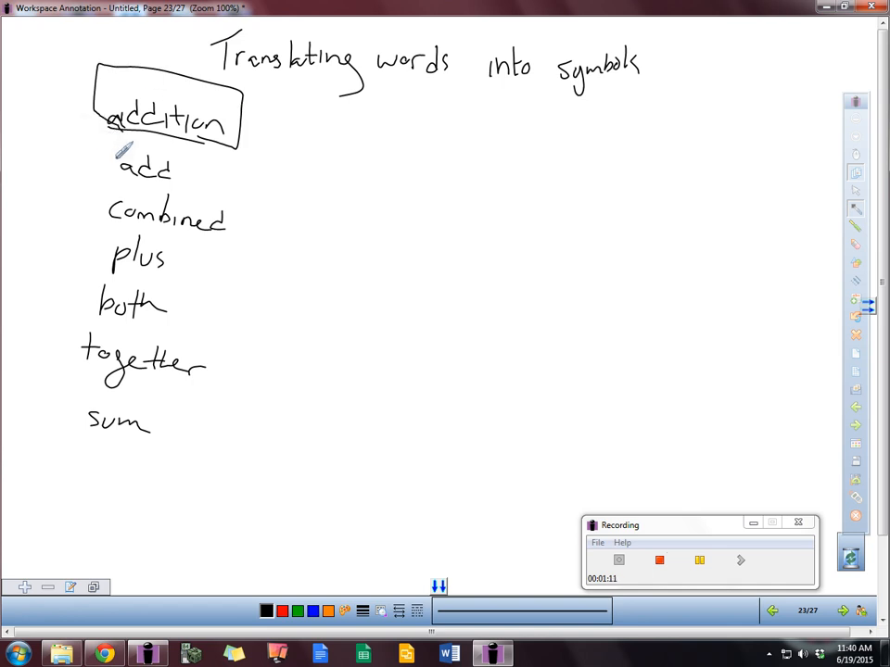
mouse_move(301, 147)
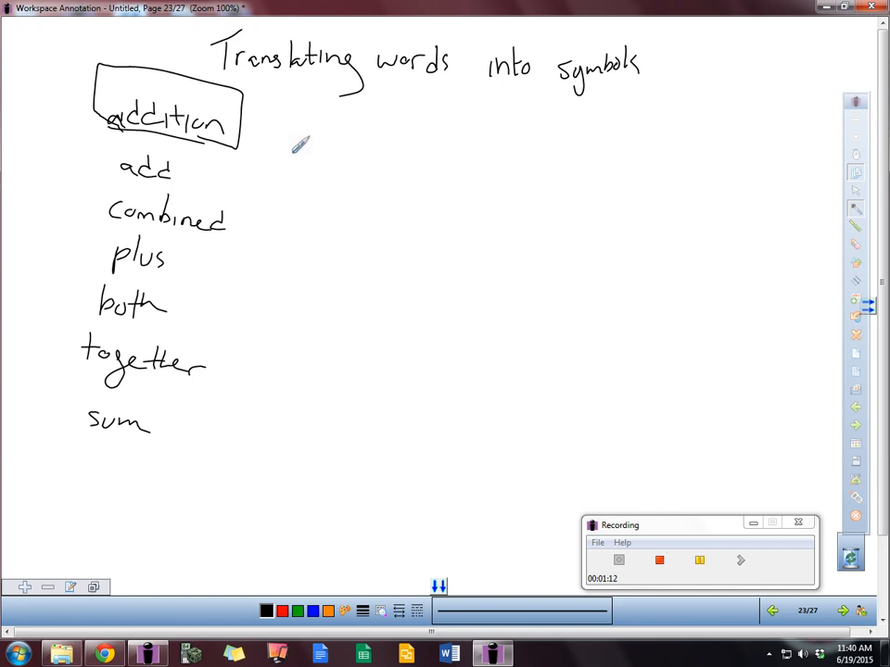
- Write and underline 'Subtract', then list 'decreased by' and 'minus' below
drag(296, 135, 463, 185)
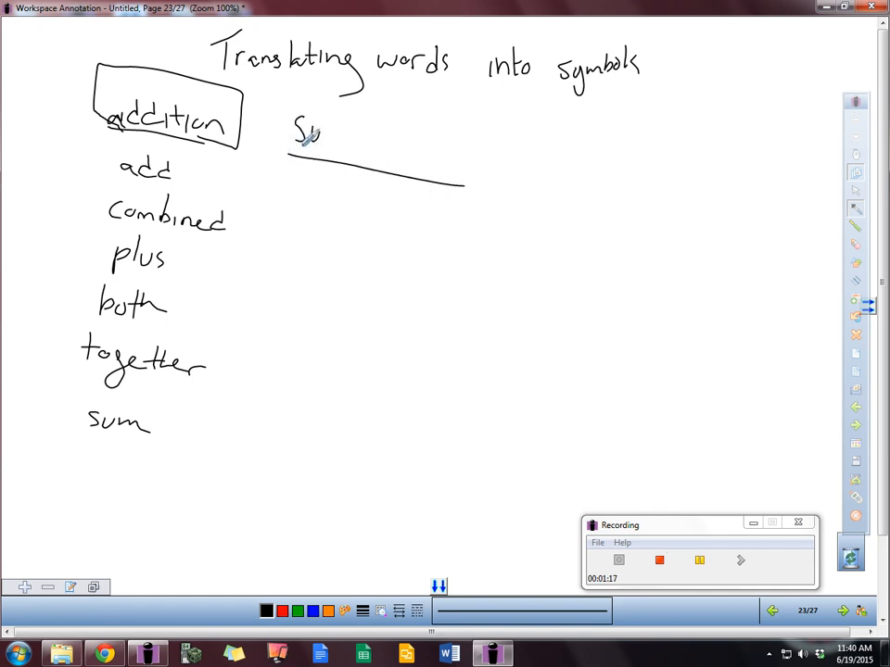
drag(320, 134, 394, 144)
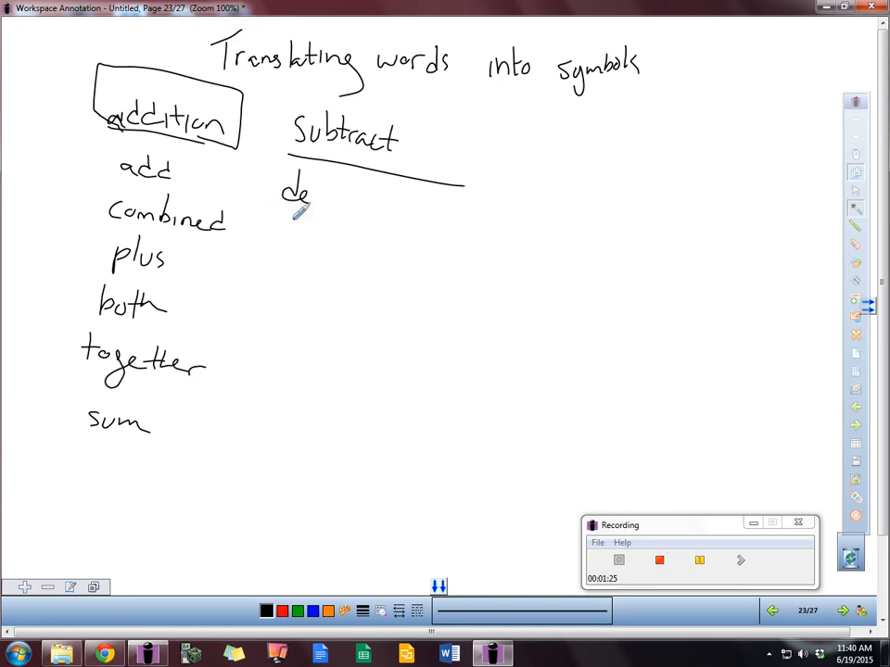
drag(306, 195, 353, 199)
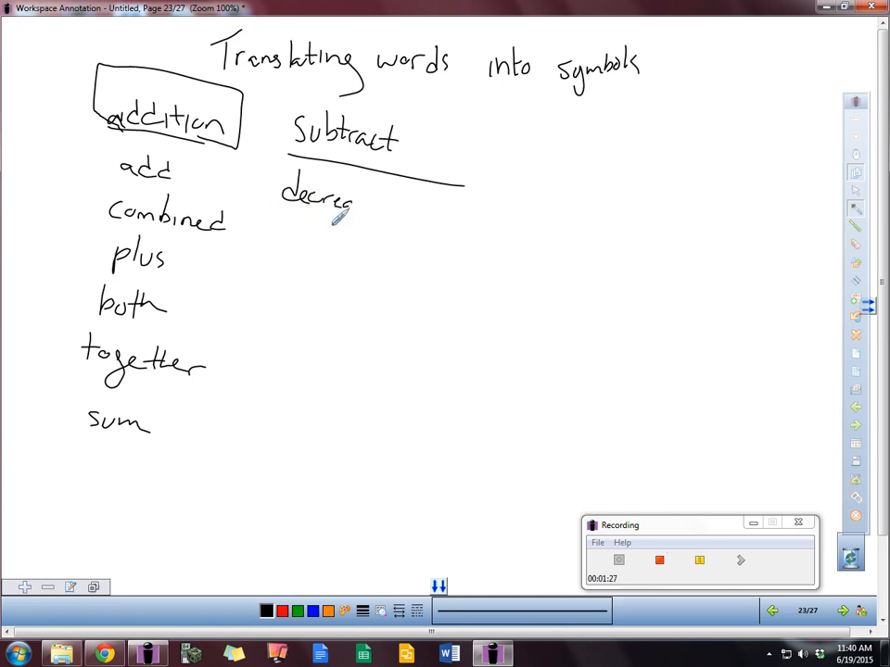
drag(343, 204, 394, 204)
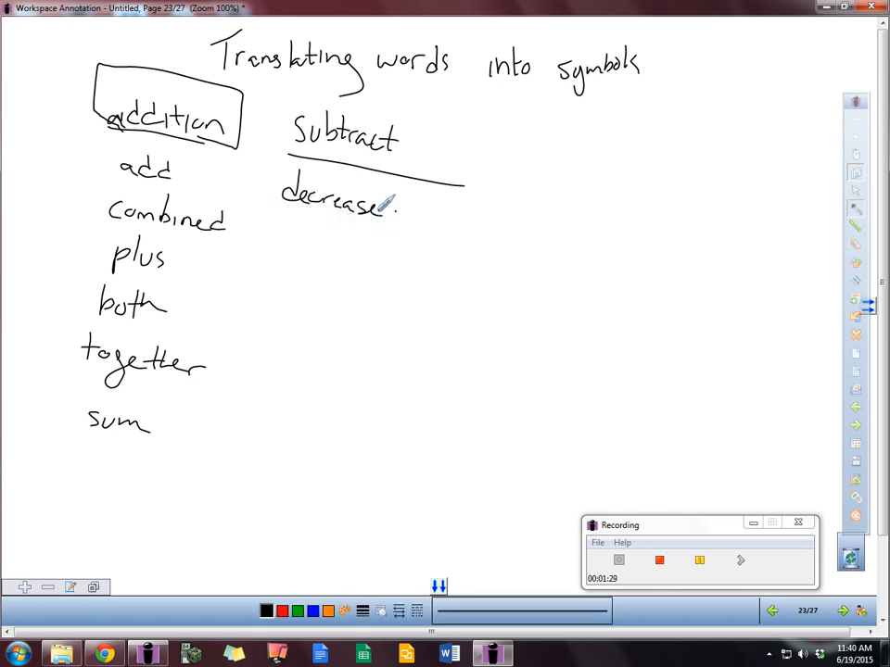
drag(389, 200, 417, 227)
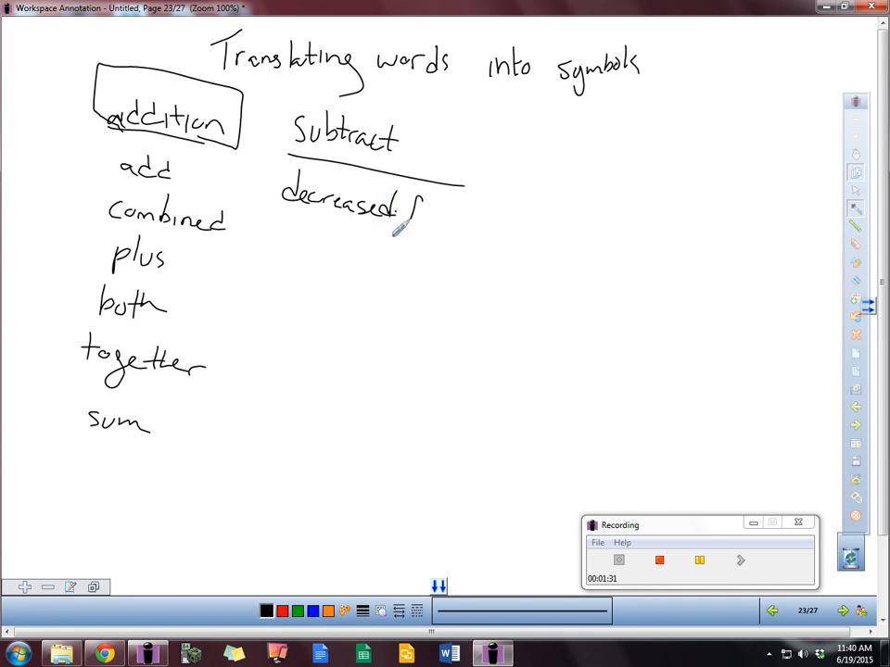
drag(394, 227, 435, 237)
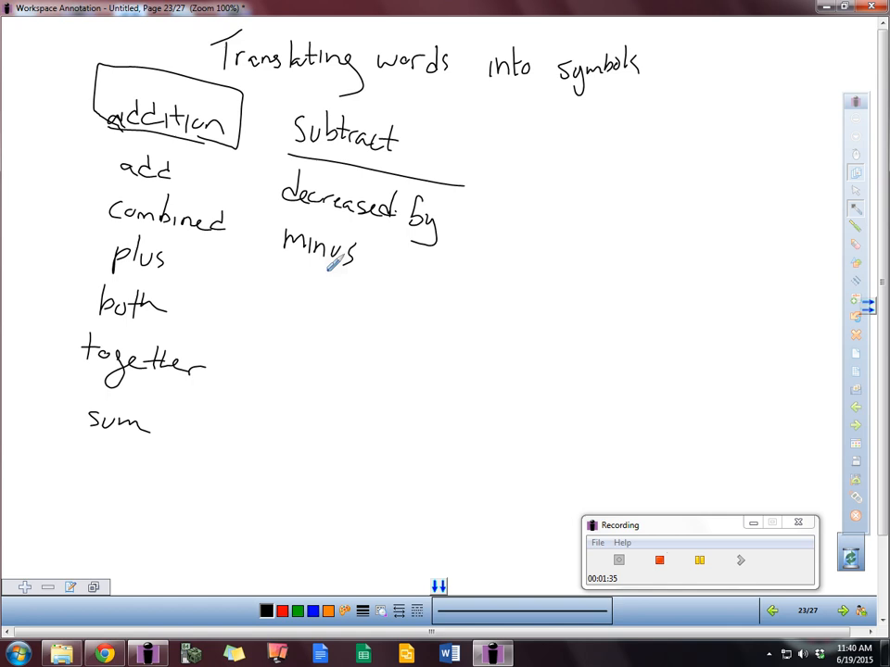
mouse_move(262, 284)
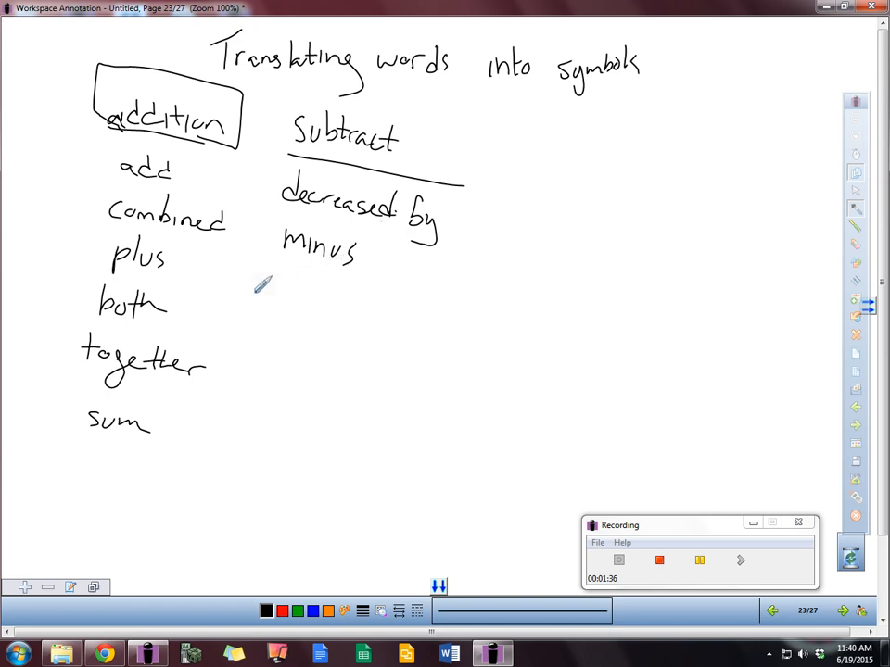
- Add 'left over', 'remains' and 'take away' to the Subtract column
drag(269, 283, 325, 292)
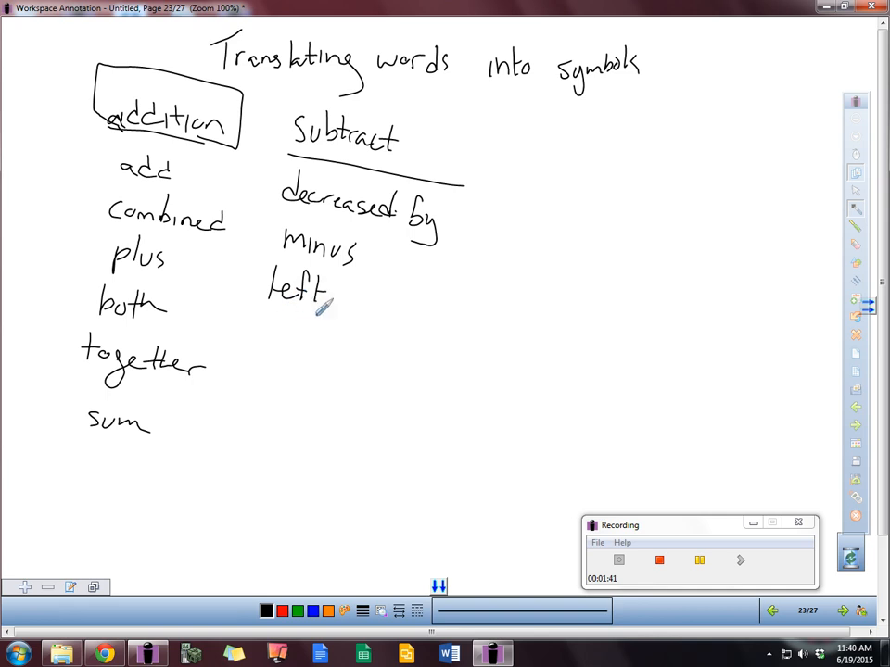
drag(329, 311, 389, 306)
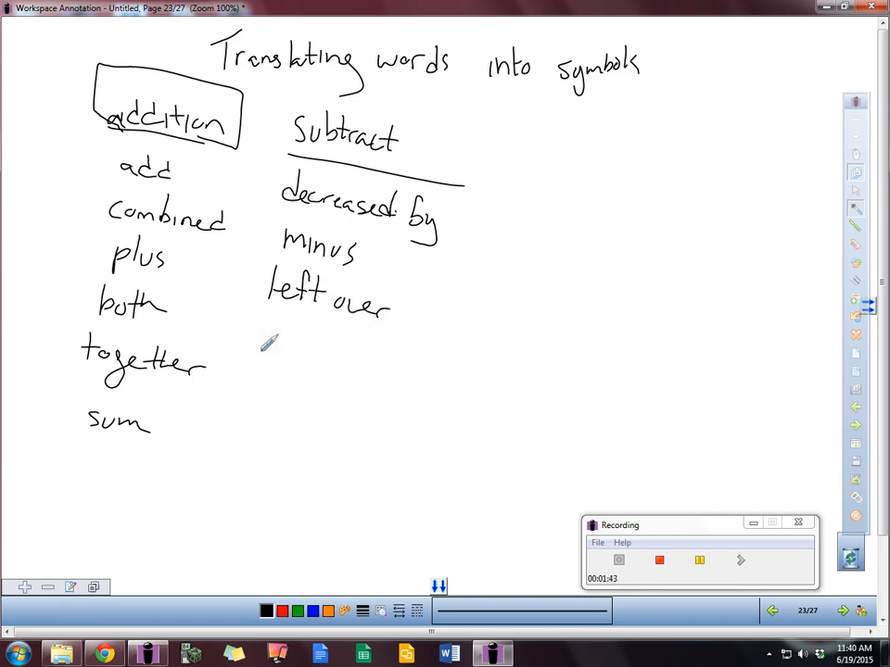
drag(278, 347, 366, 352)
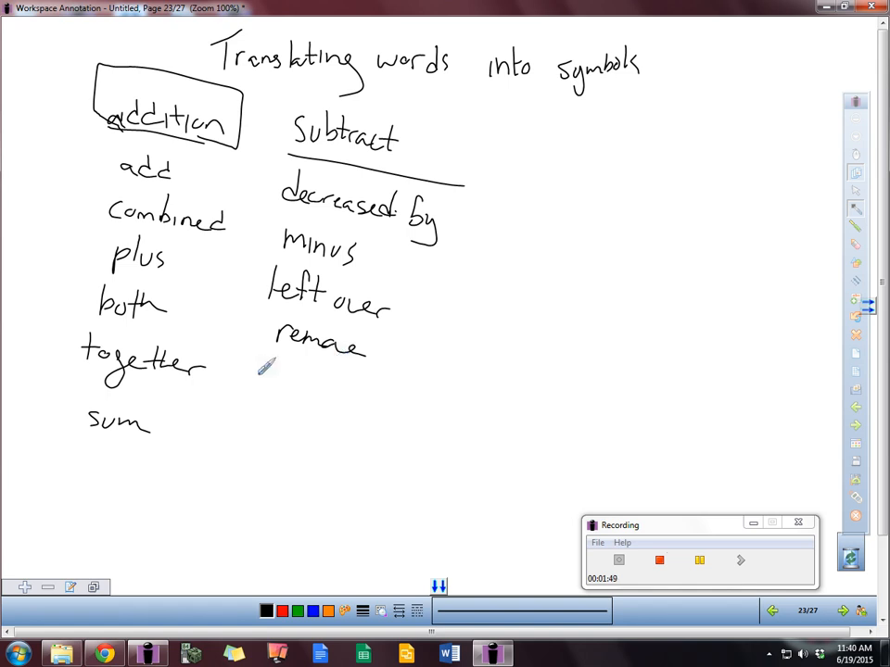
drag(255, 390, 315, 412)
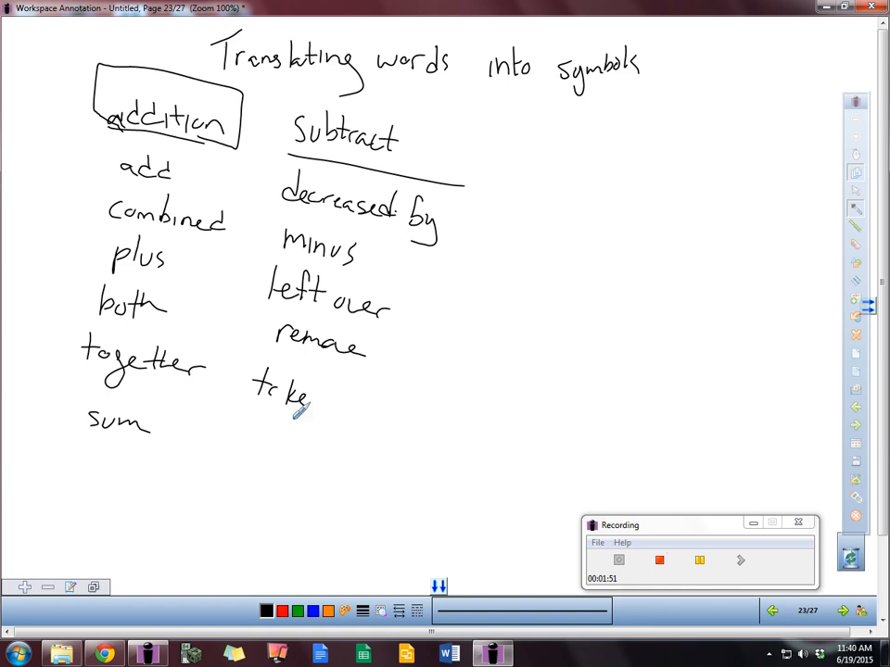
drag(316, 399, 343, 412)
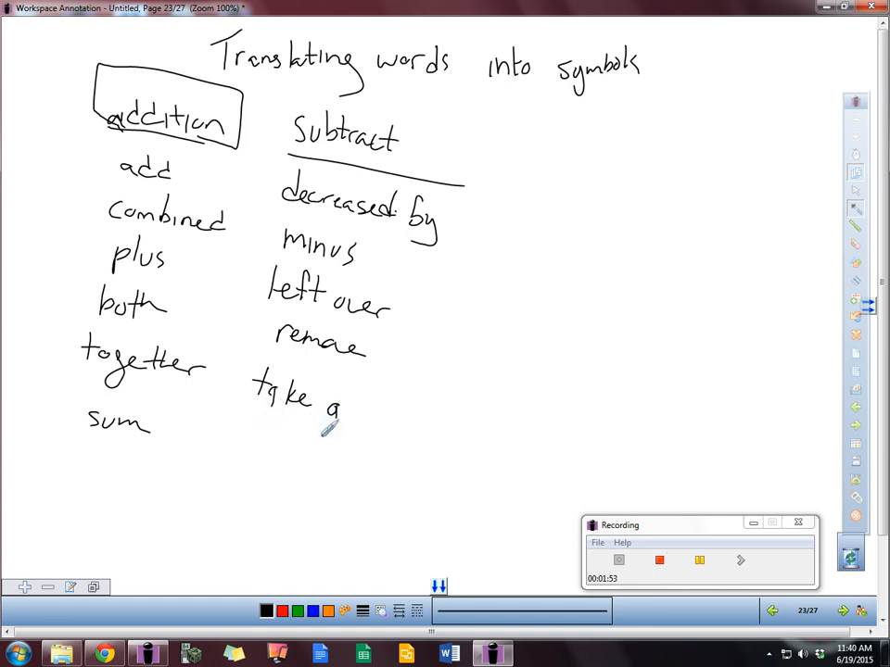
drag(334, 426, 389, 454)
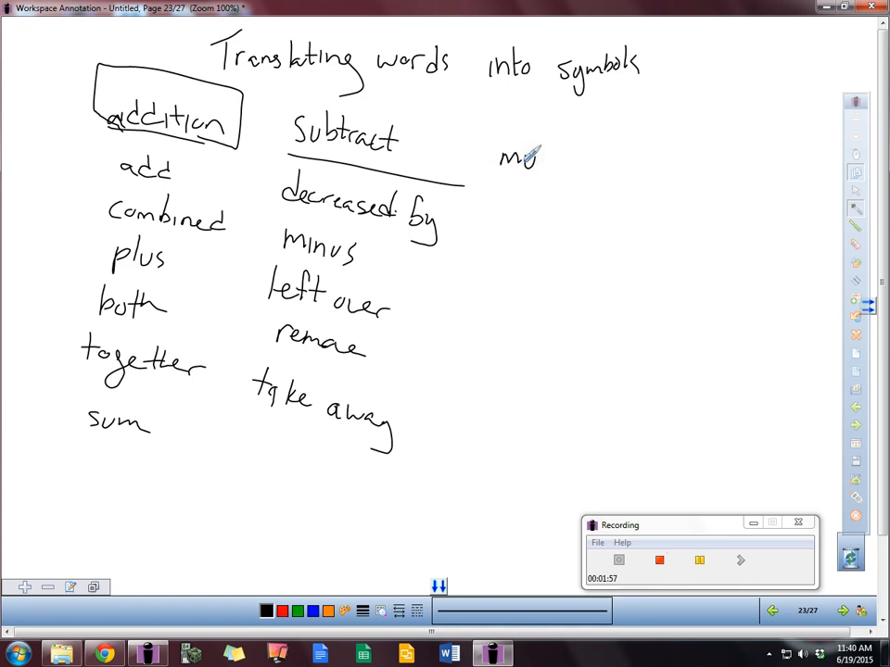
- Write the 'mult' heading and list 'product', 'times' and 'by' beneath it
drag(533, 162, 565, 199)
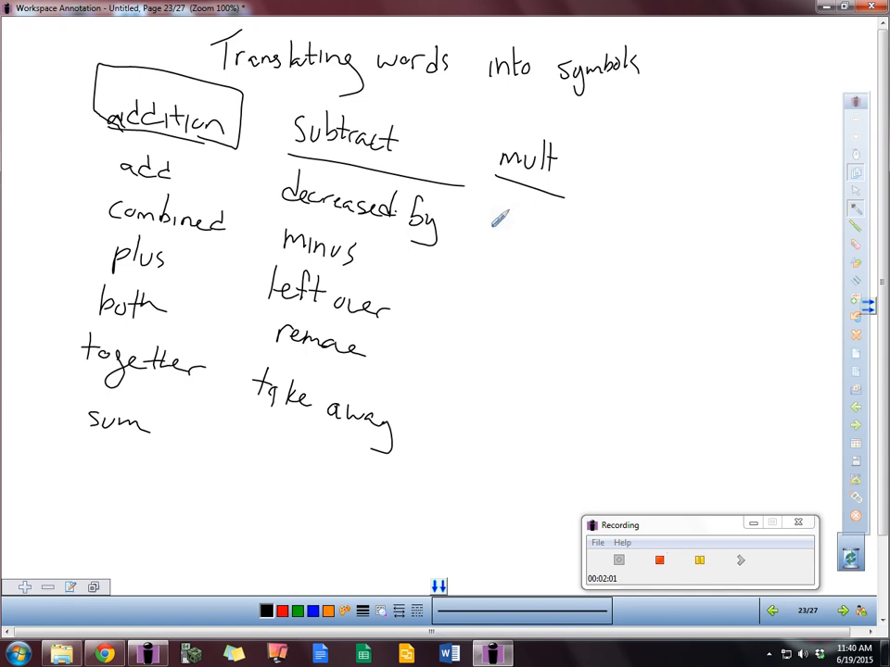
drag(491, 227, 533, 232)
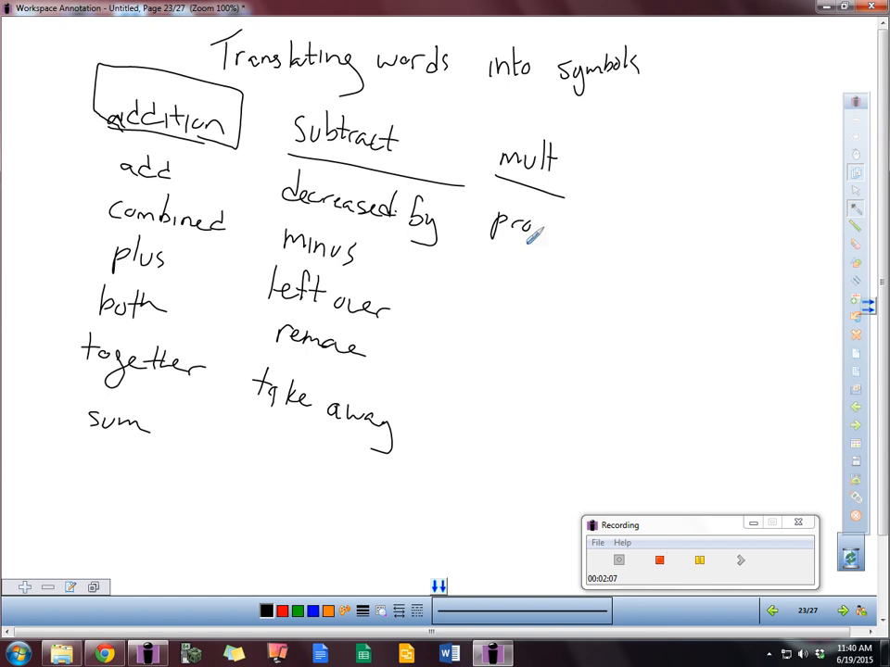
drag(542, 232, 584, 232)
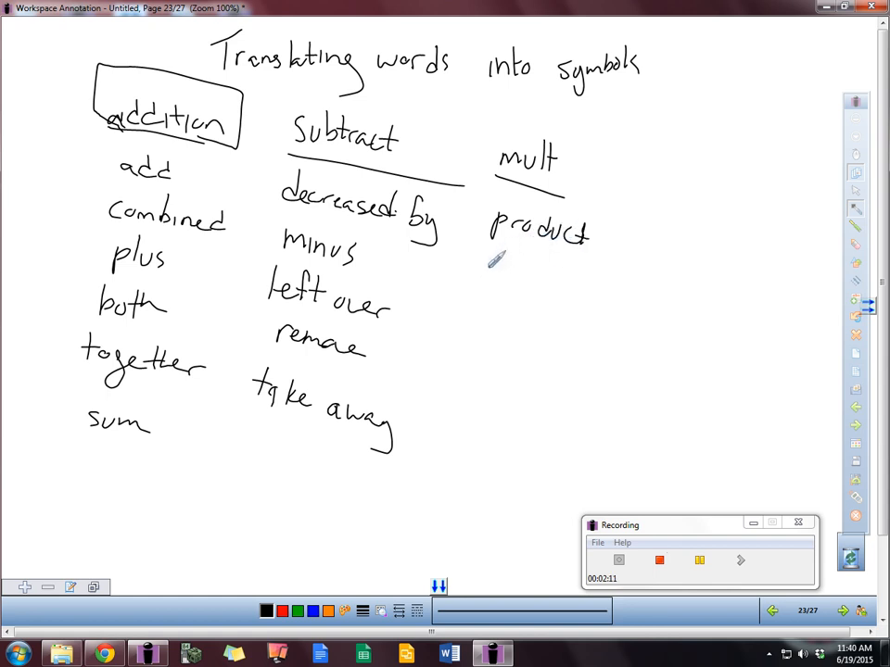
drag(501, 260, 505, 282)
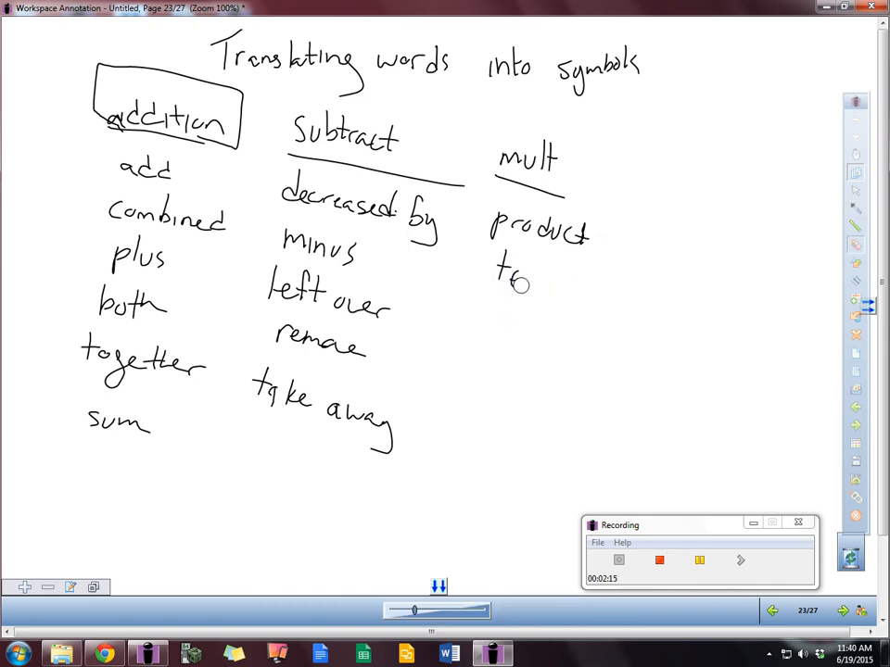
drag(515, 282, 551, 296)
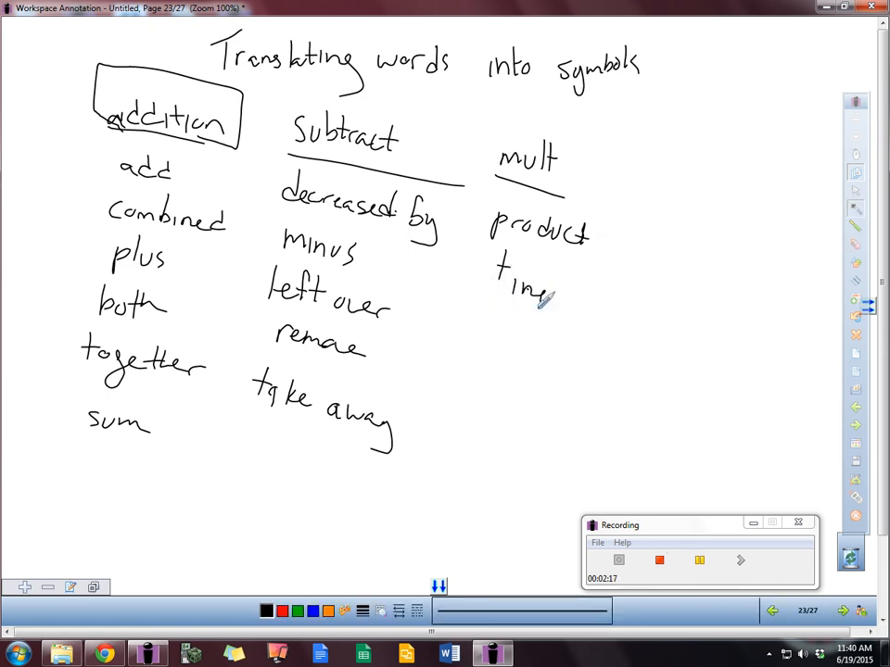
drag(538, 297, 551, 319)
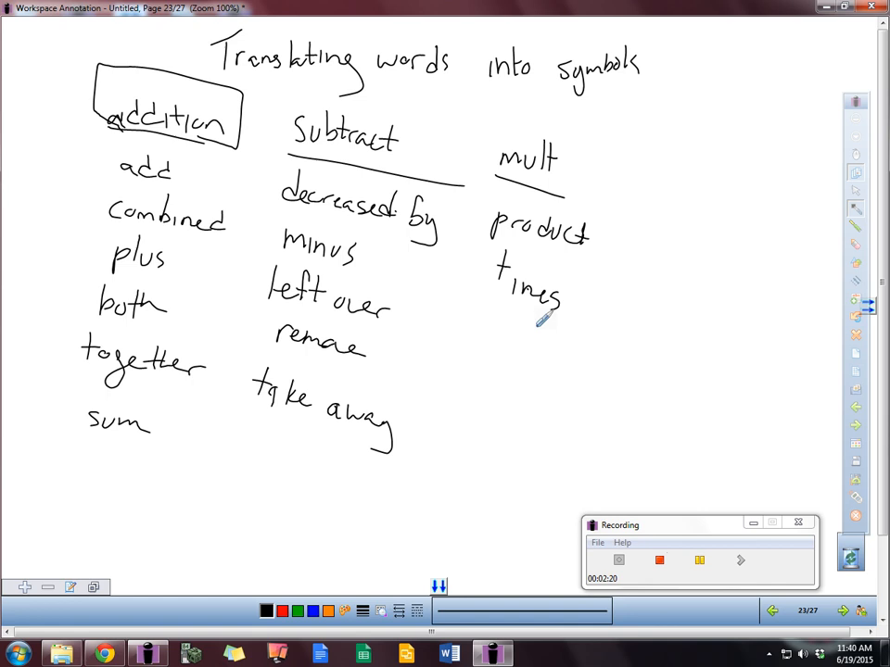
drag(482, 320, 500, 343)
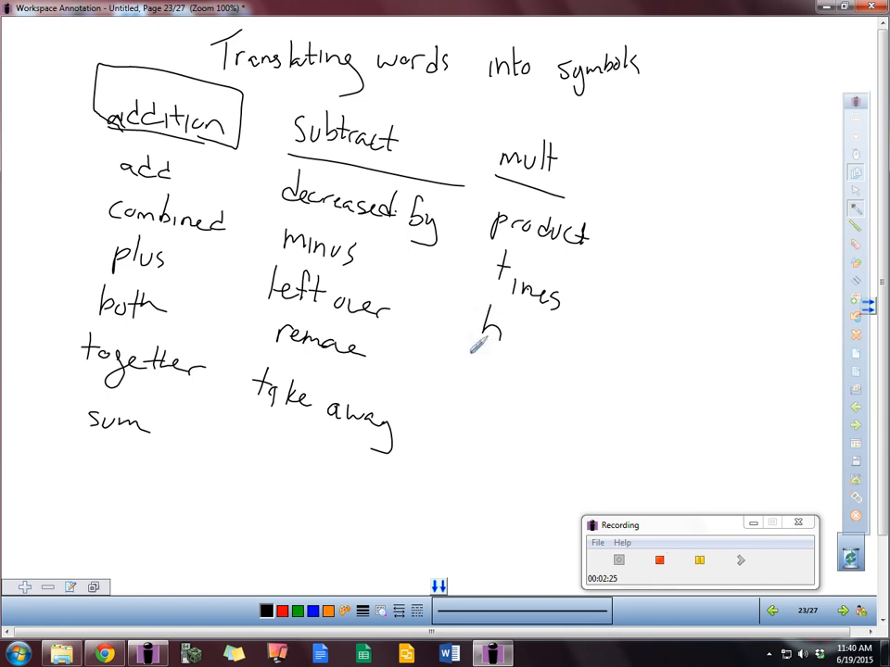
drag(486, 325, 514, 357)
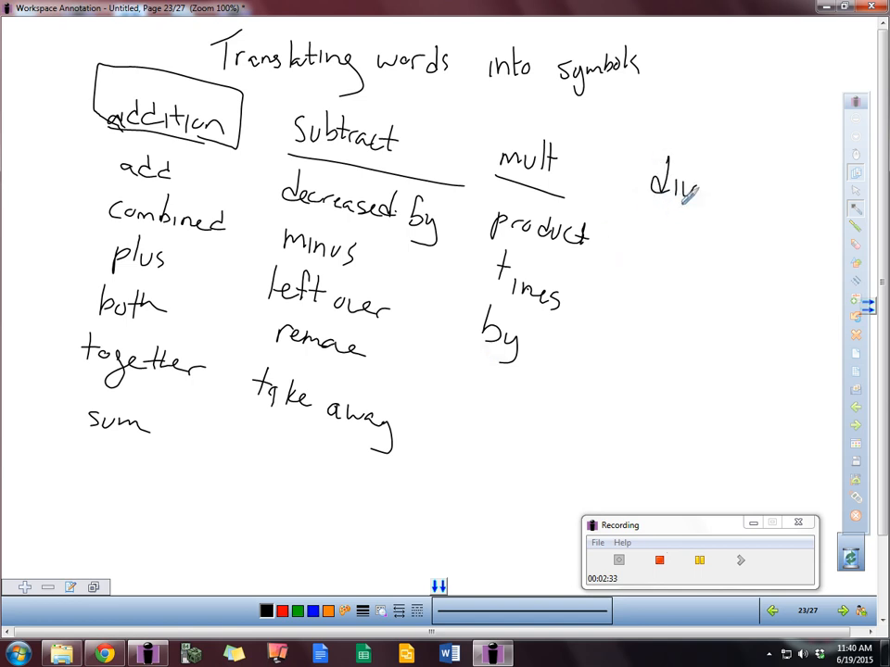
- Write and underline 'Division', then write 'equal parts' below it
drag(691, 195, 747, 194)
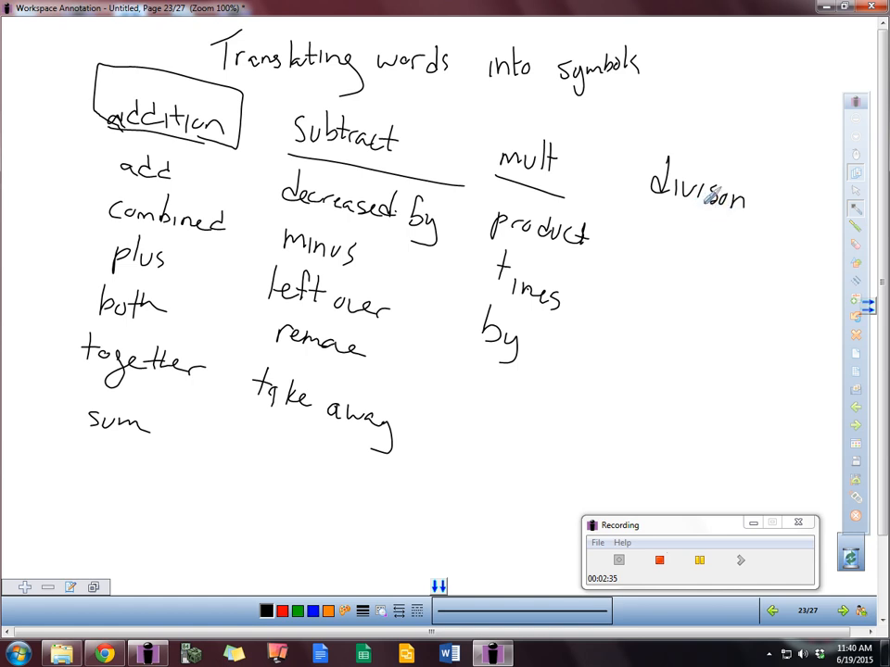
drag(654, 211, 760, 233)
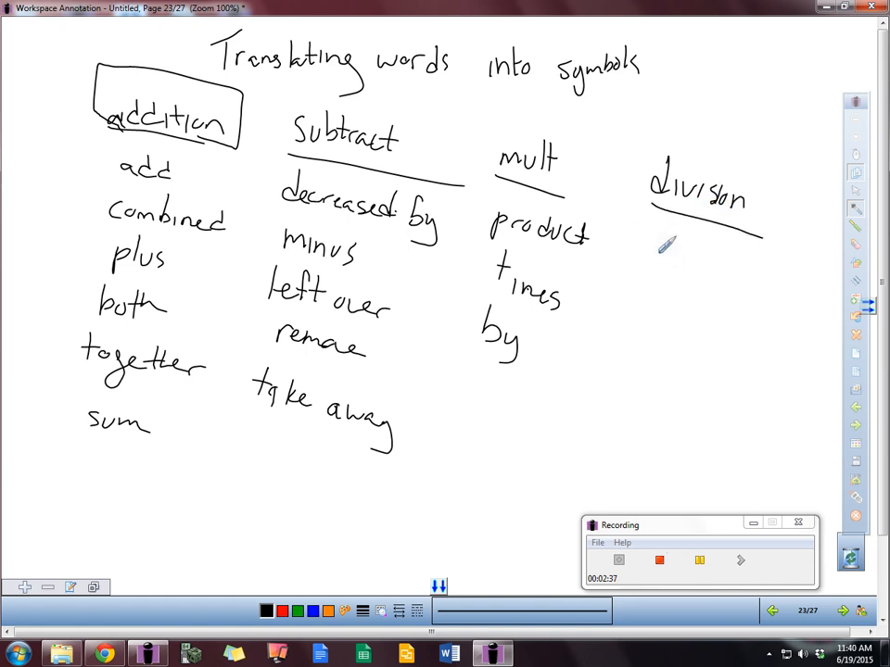
drag(653, 255, 676, 274)
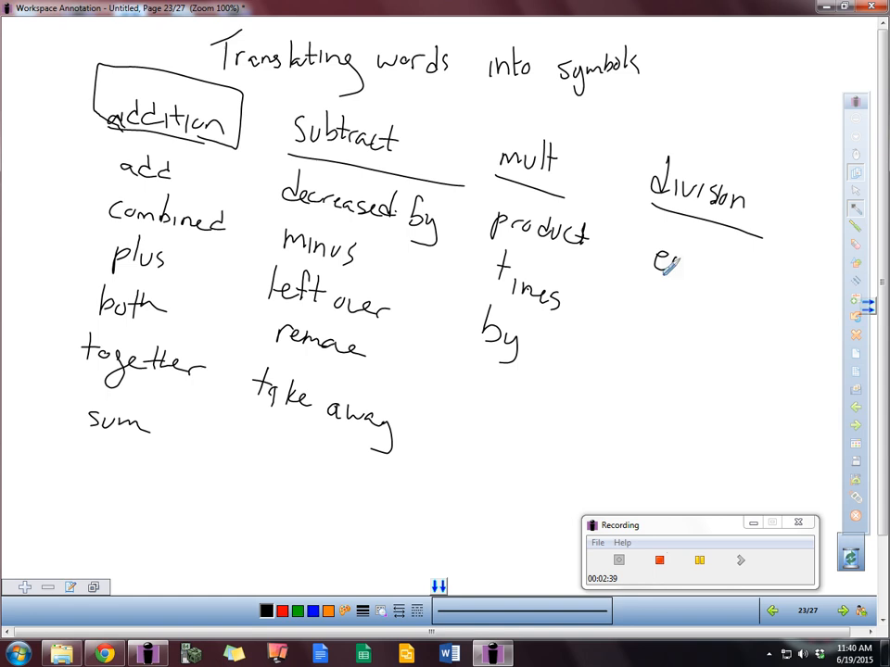
drag(659, 269, 751, 278)
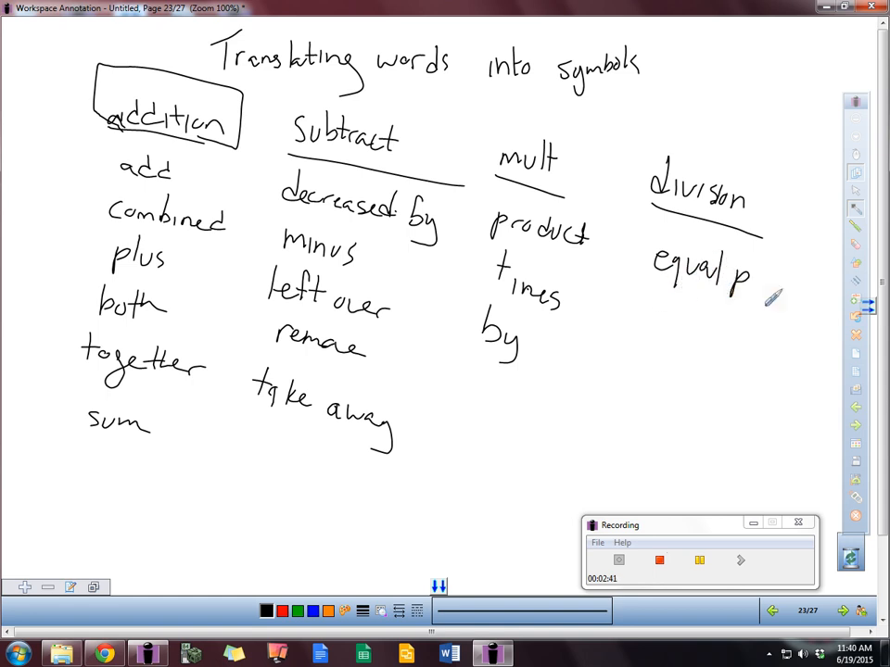
drag(751, 279, 784, 297)
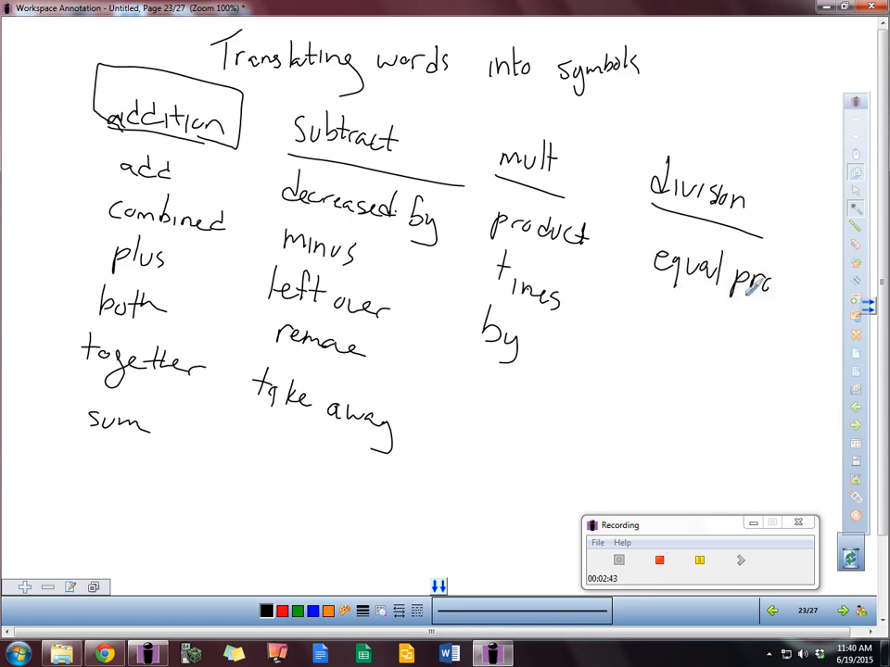
drag(760, 269, 811, 306)
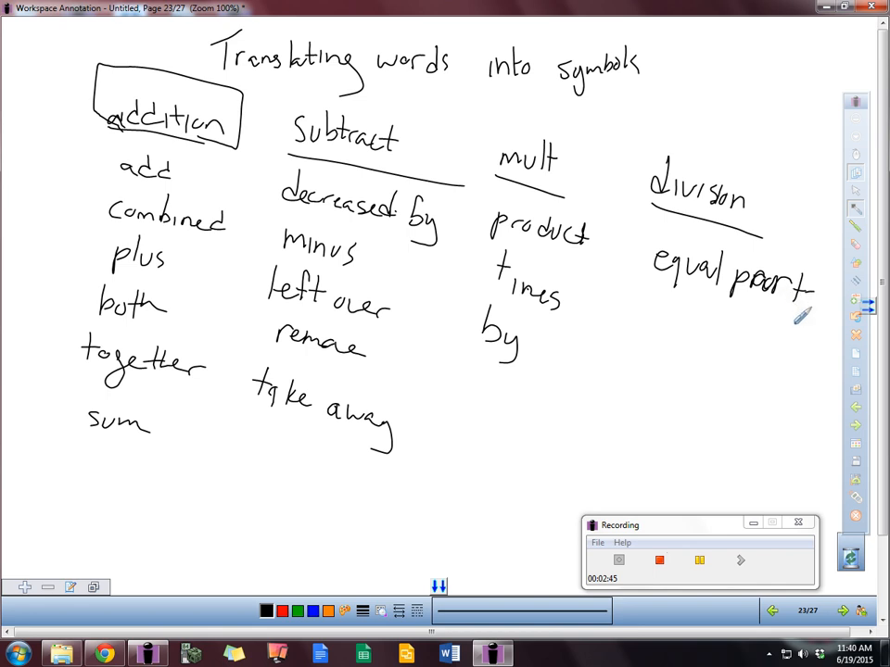
- Add 'quotient', 'out of' and a further keyword to the Division column
drag(649, 306, 677, 324)
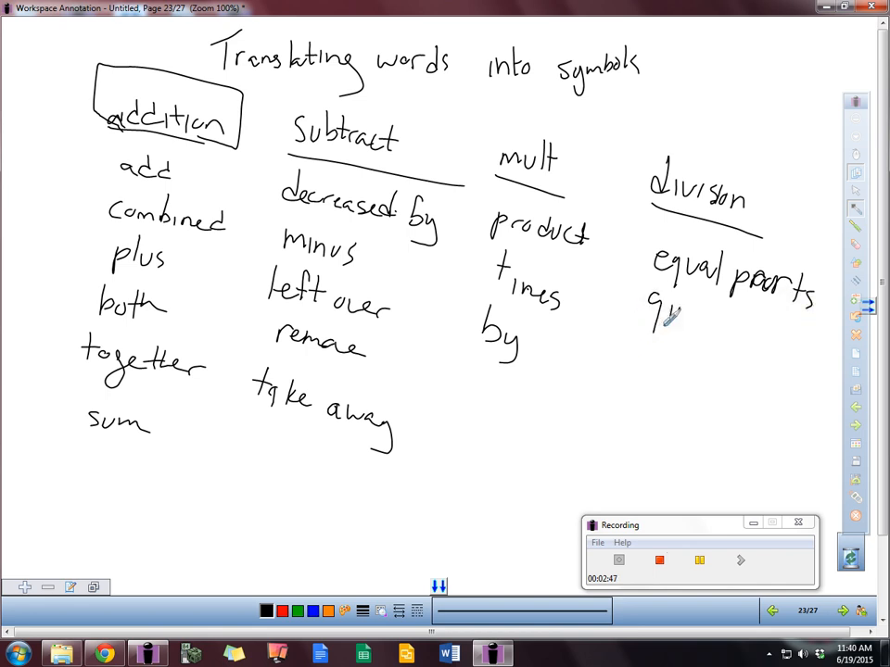
drag(668, 315, 746, 339)
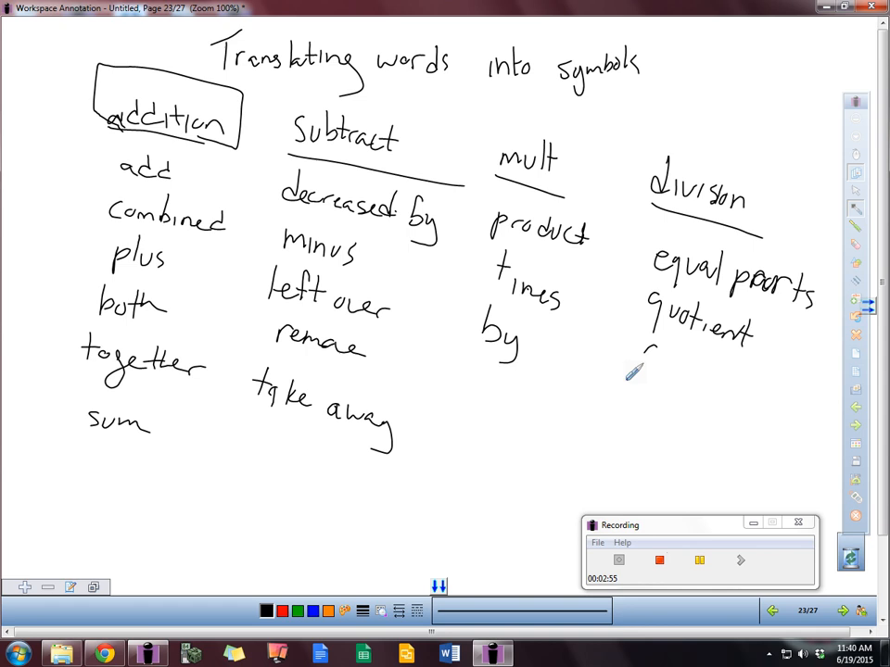
drag(645, 361, 741, 376)
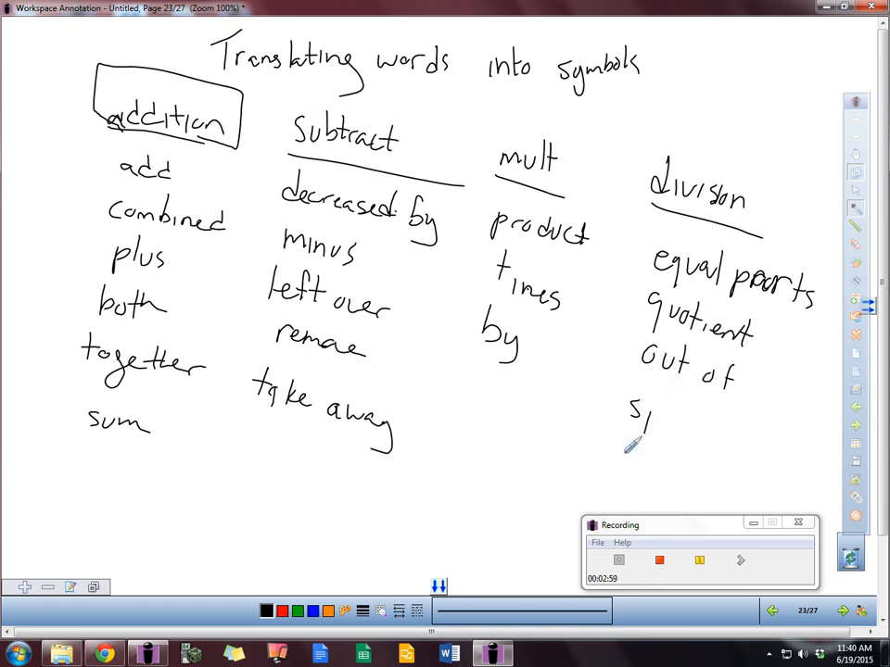
drag(640, 422, 663, 413)
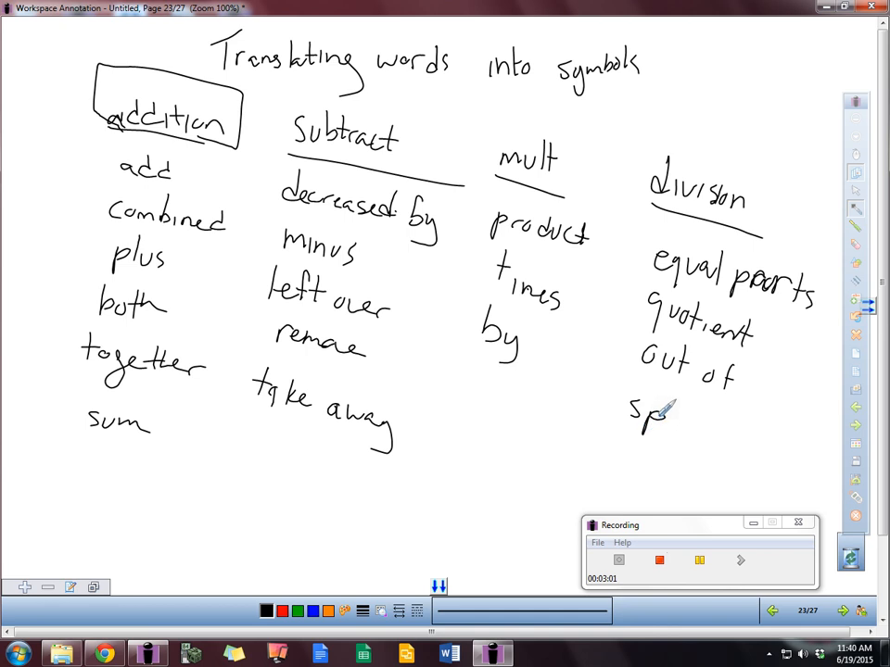
drag(658, 418, 704, 431)
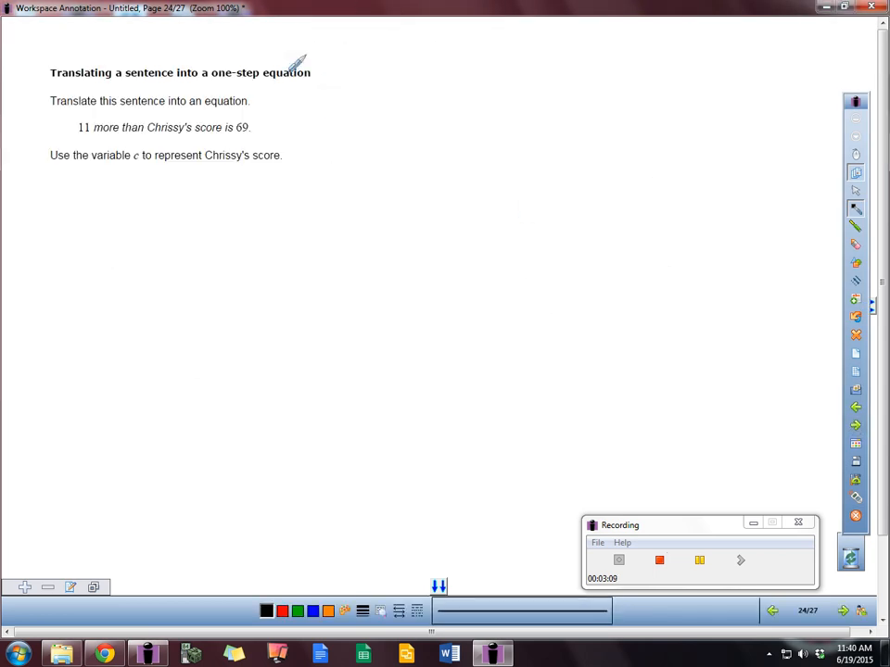
mouse_move(227, 65)
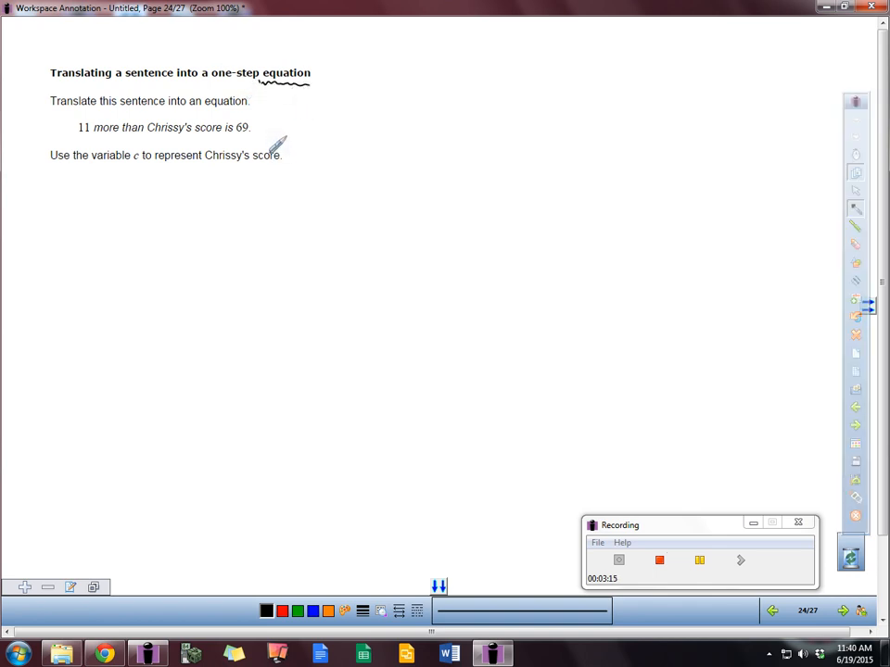
mouse_move(190, 139)
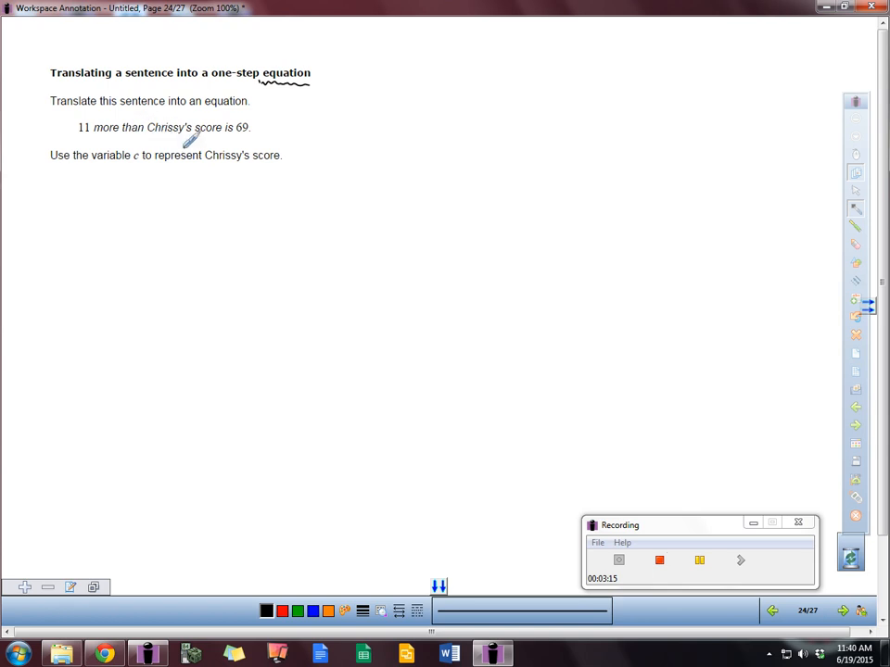
mouse_move(129, 153)
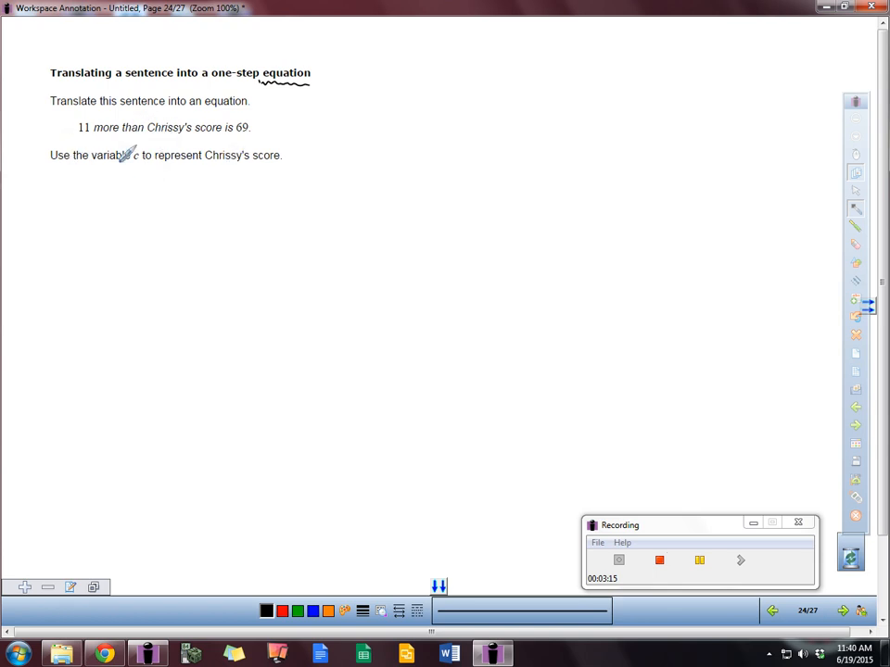
mouse_move(223, 137)
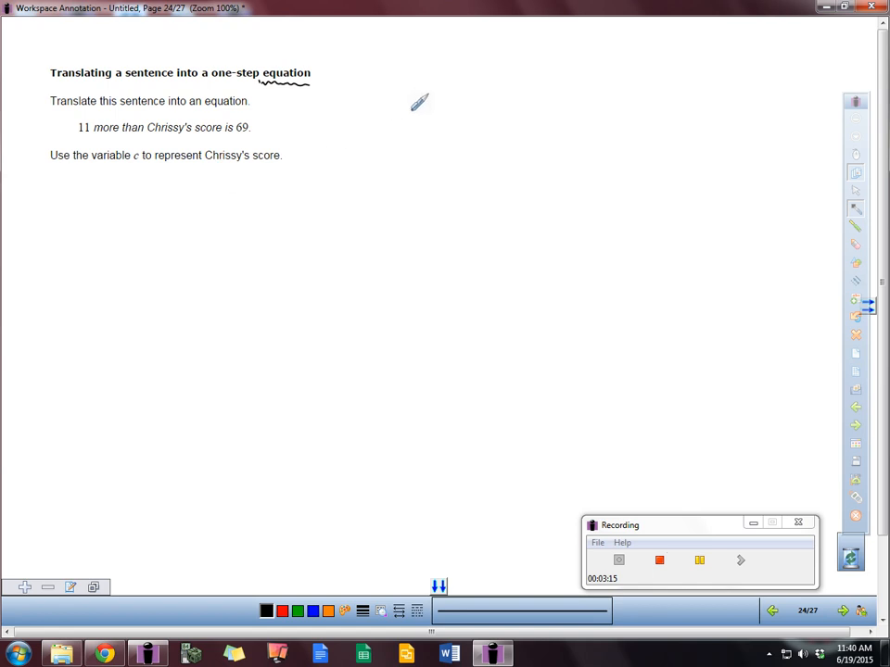
- Translate Chrissy's score into 11 + c = 69 on page 24, then advance to page 25
drag(421, 102, 454, 102)
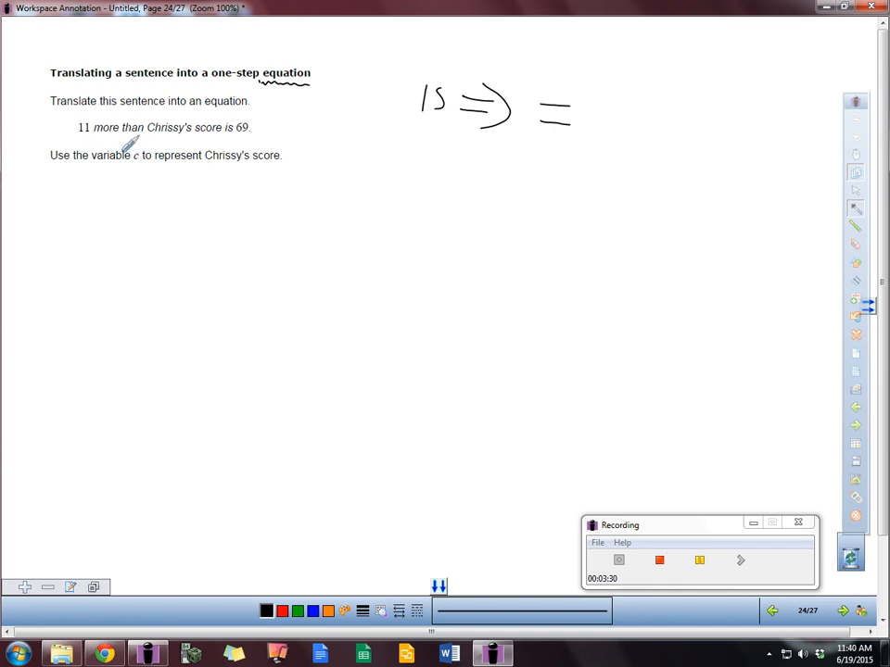
mouse_move(213, 120)
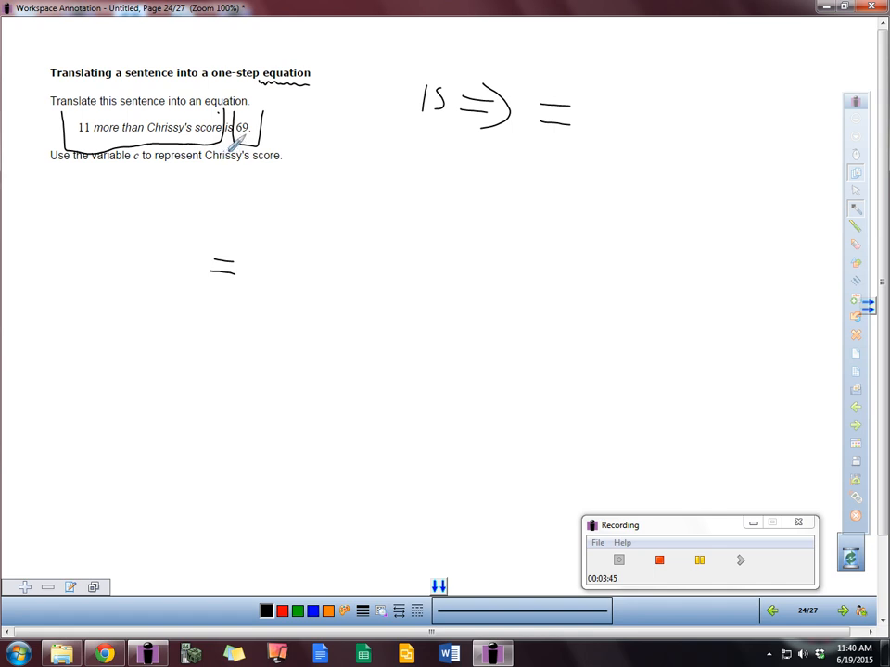
drag(264, 240, 245, 278)
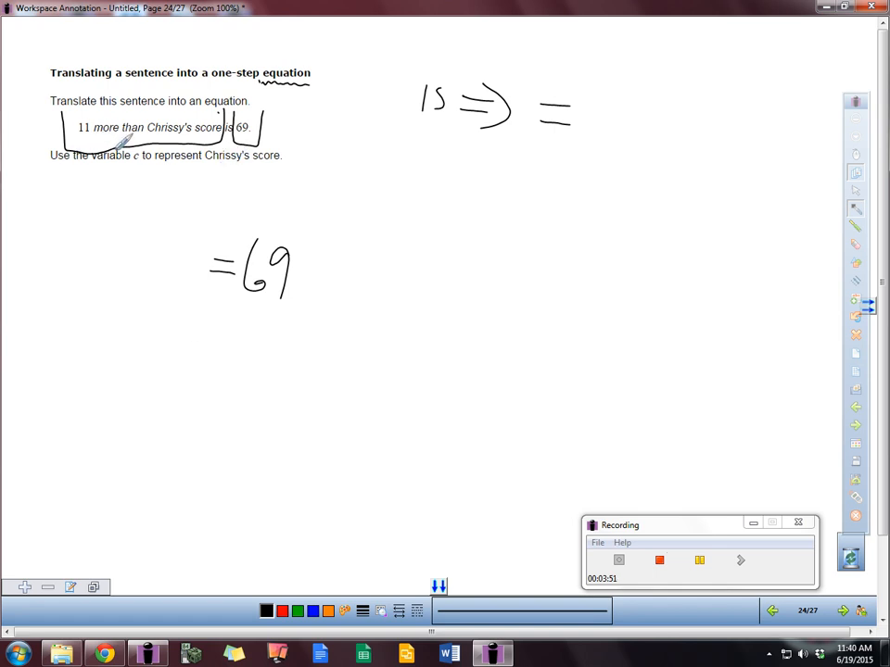
mouse_move(162, 171)
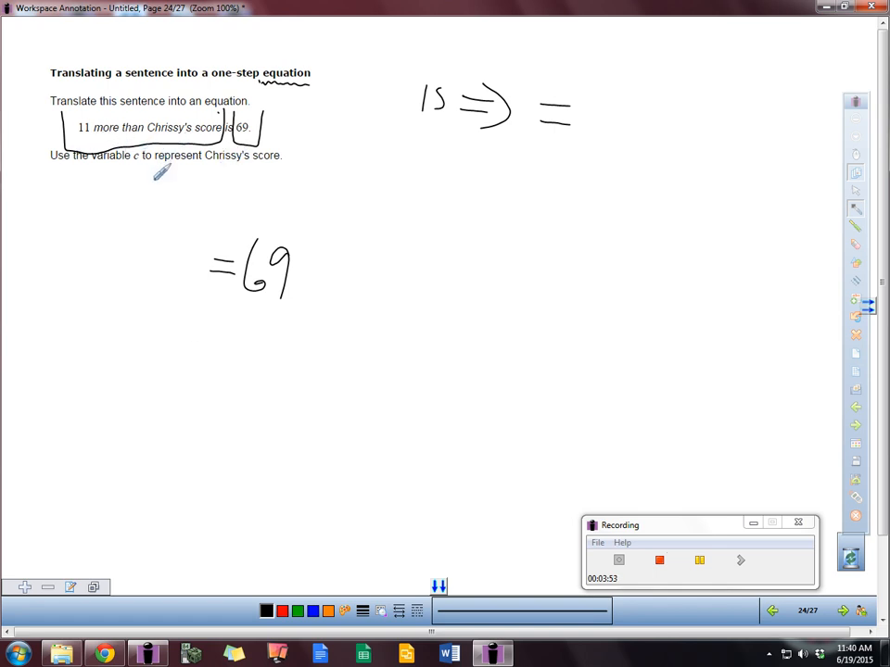
mouse_move(102, 222)
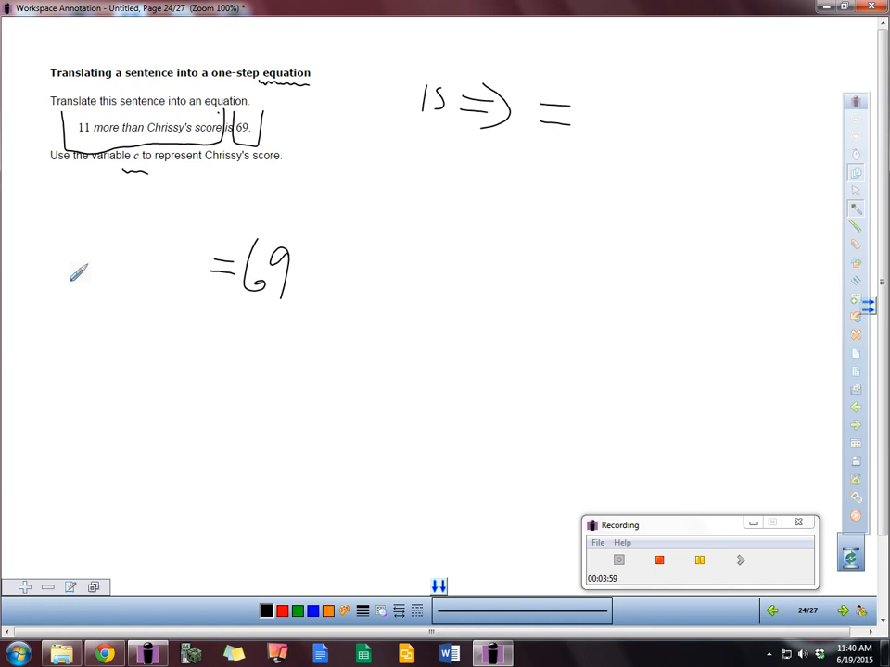
drag(83, 259, 111, 287)
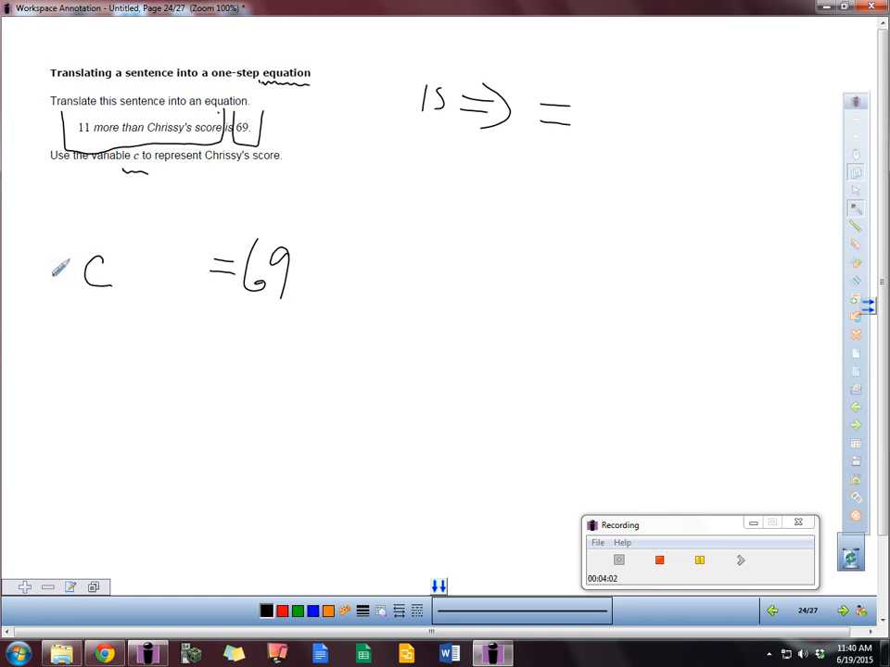
mouse_move(104, 215)
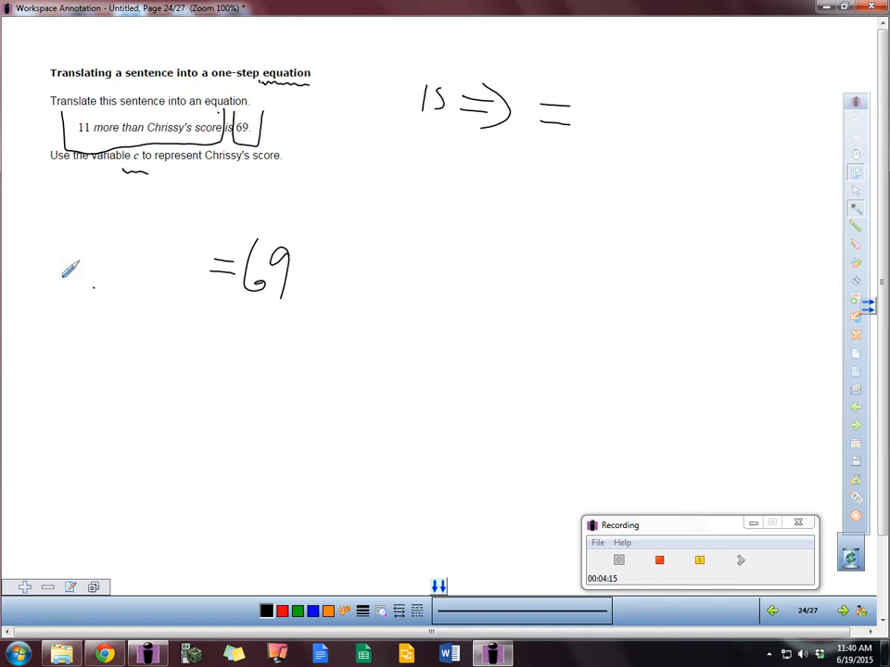
drag(72, 287, 139, 278)
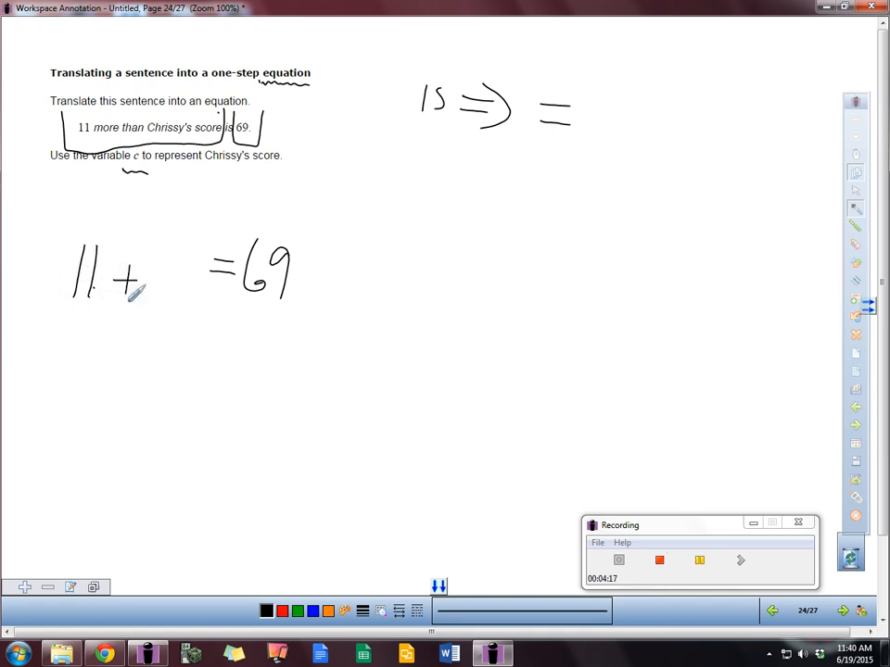
drag(158, 268, 171, 296)
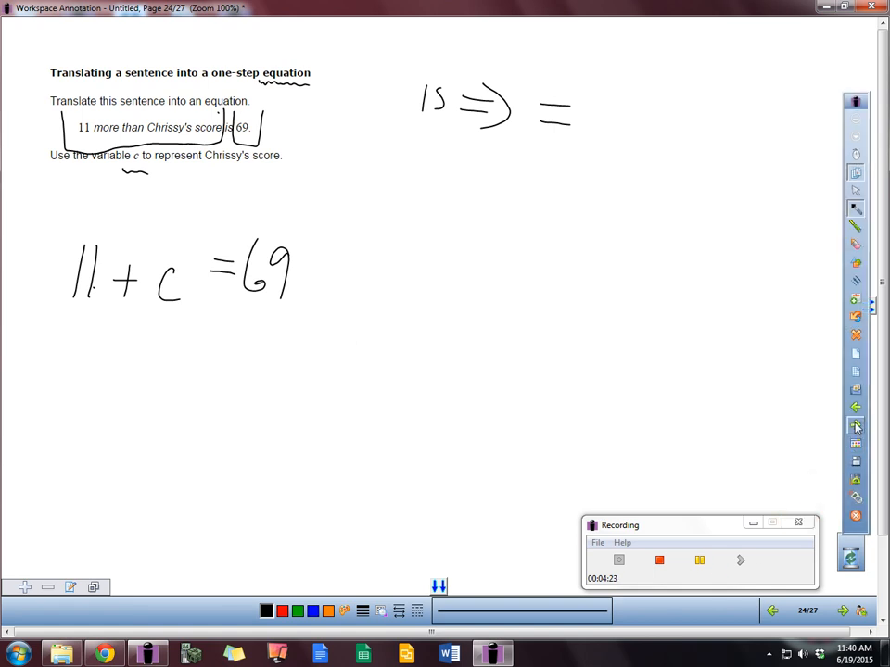
click(842, 610)
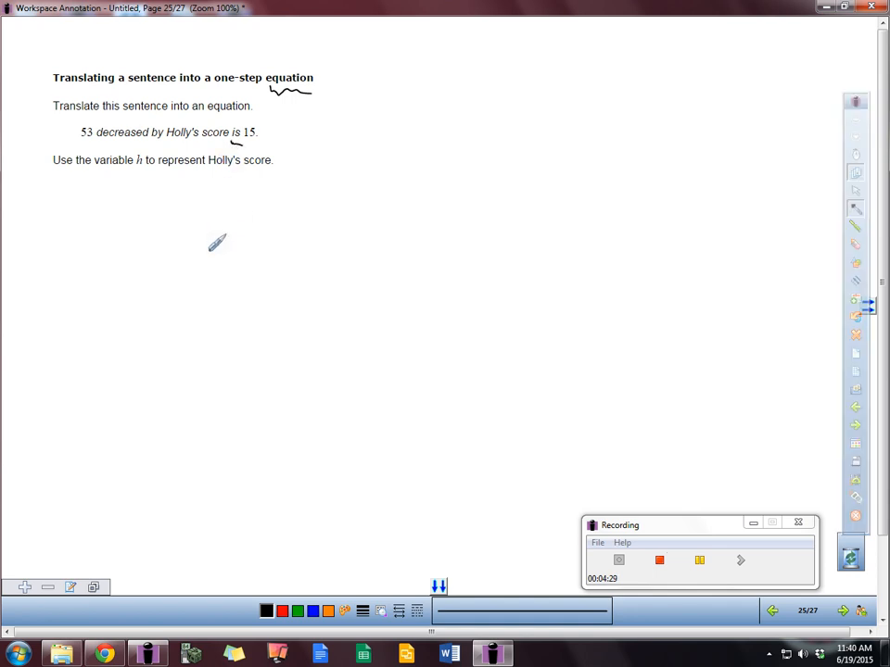
mouse_move(232, 220)
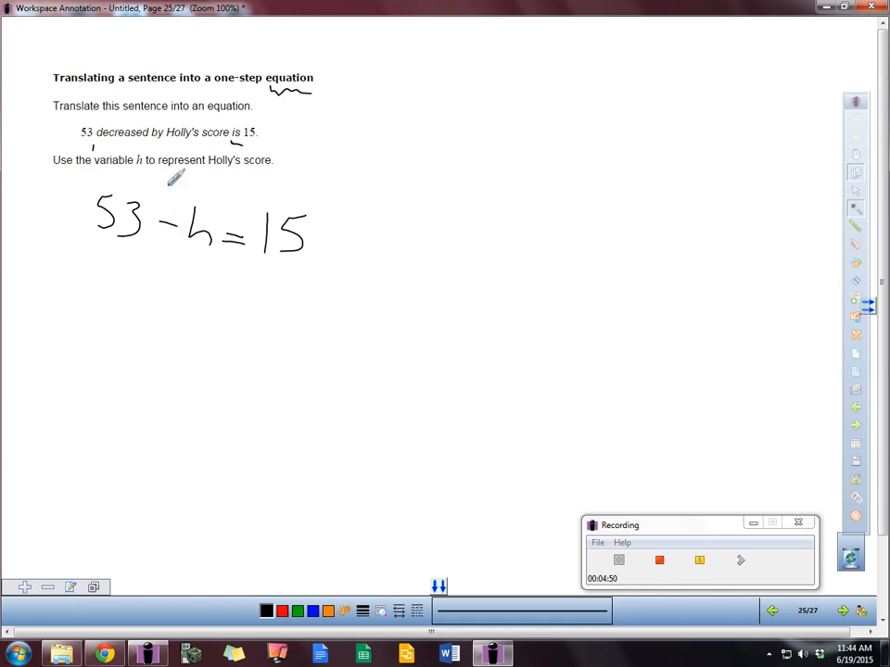
mouse_move(107, 148)
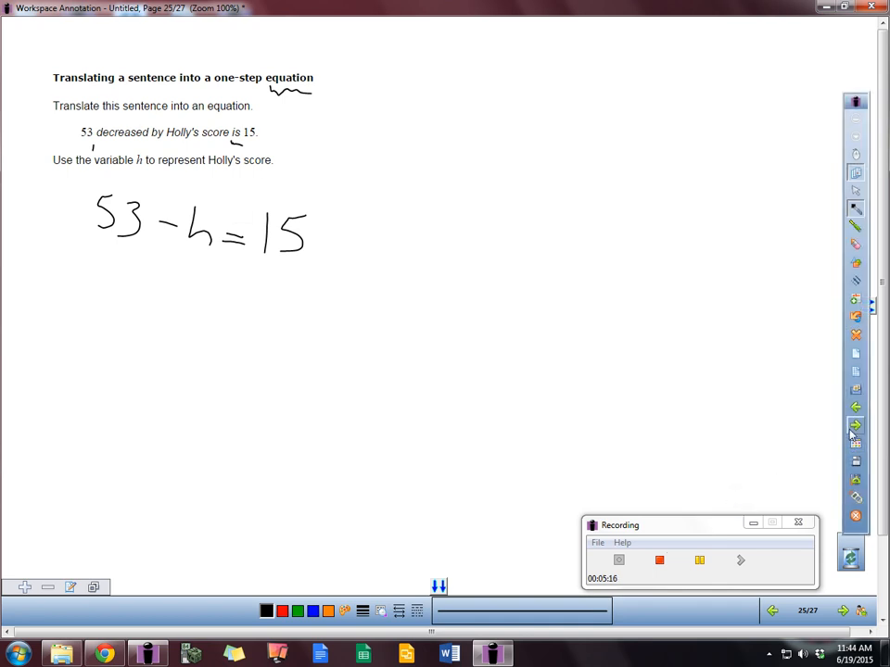
- On page 26, write 8v − 8 with a red wavy underline and an arrow from v
click(842, 610)
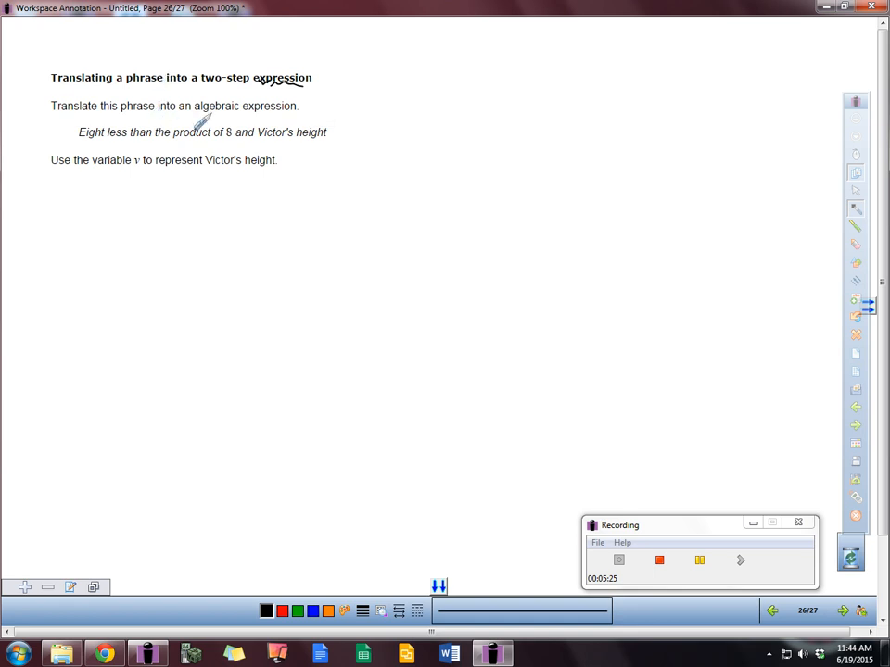
mouse_move(120, 148)
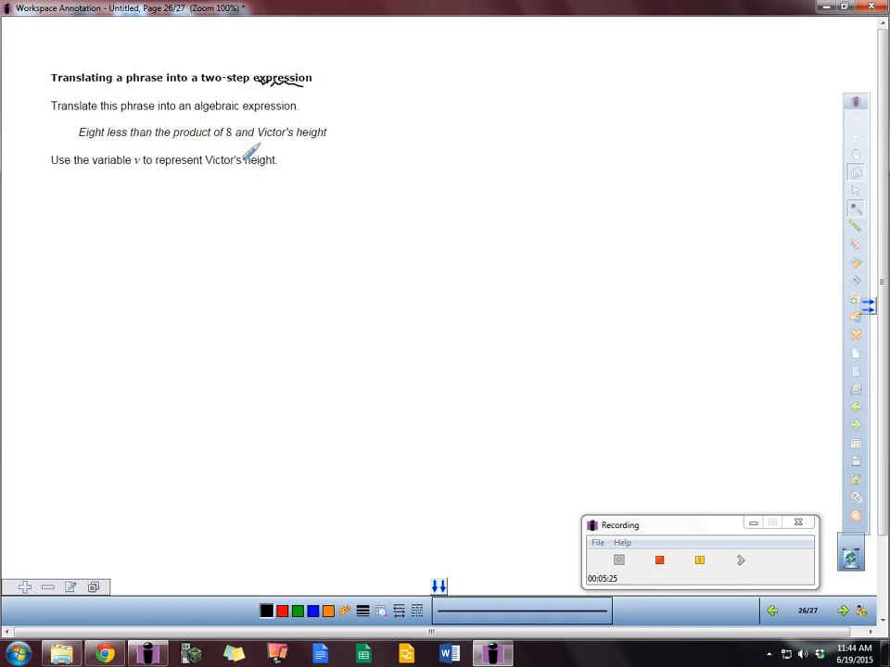
mouse_move(158, 176)
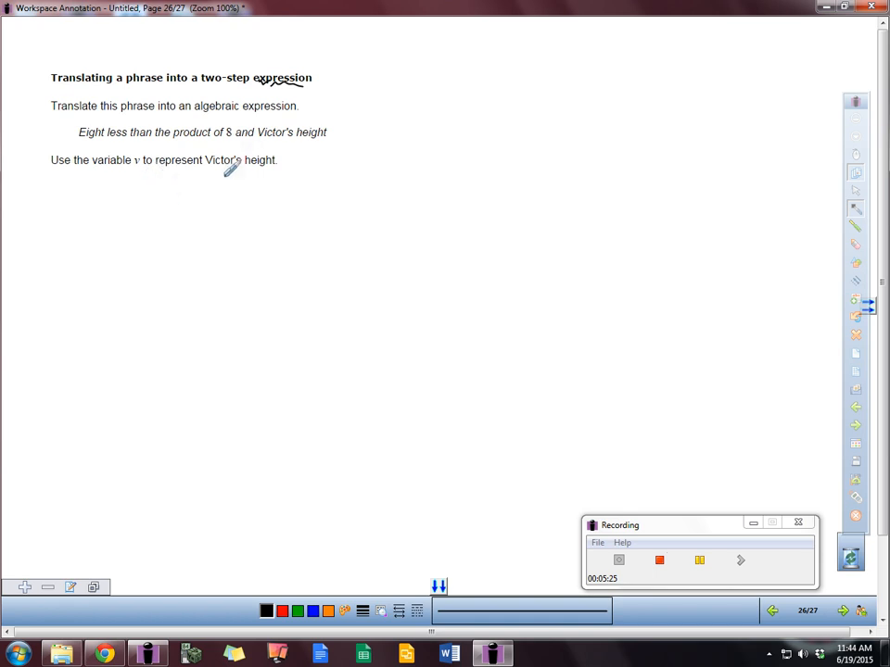
mouse_move(120, 148)
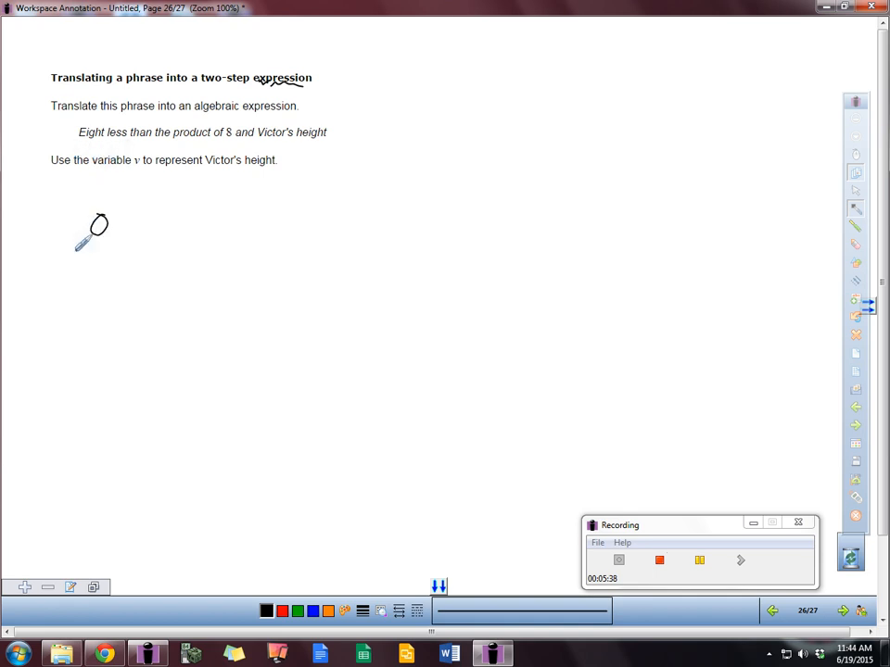
drag(88, 241, 134, 230)
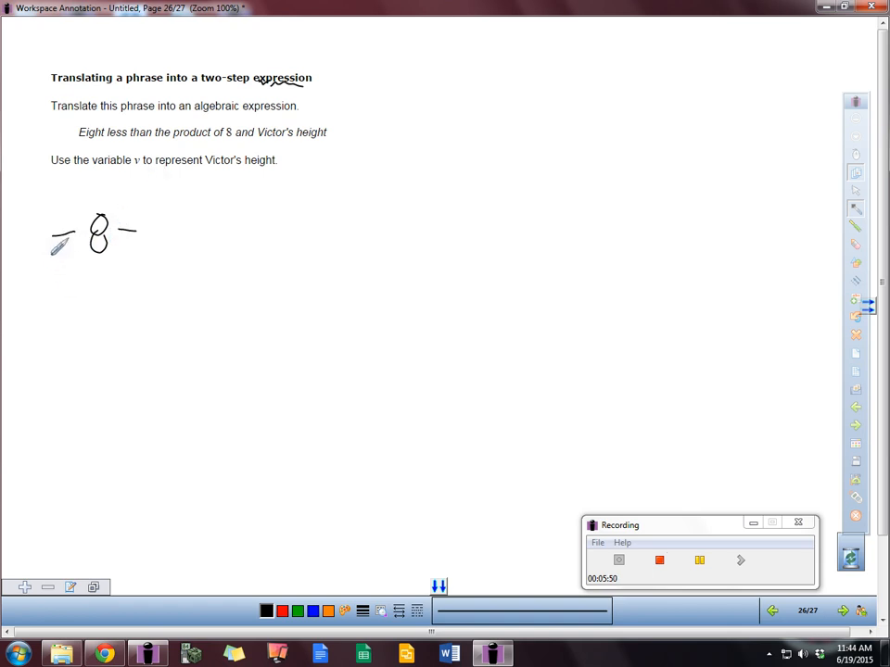
drag(123, 240, 135, 239)
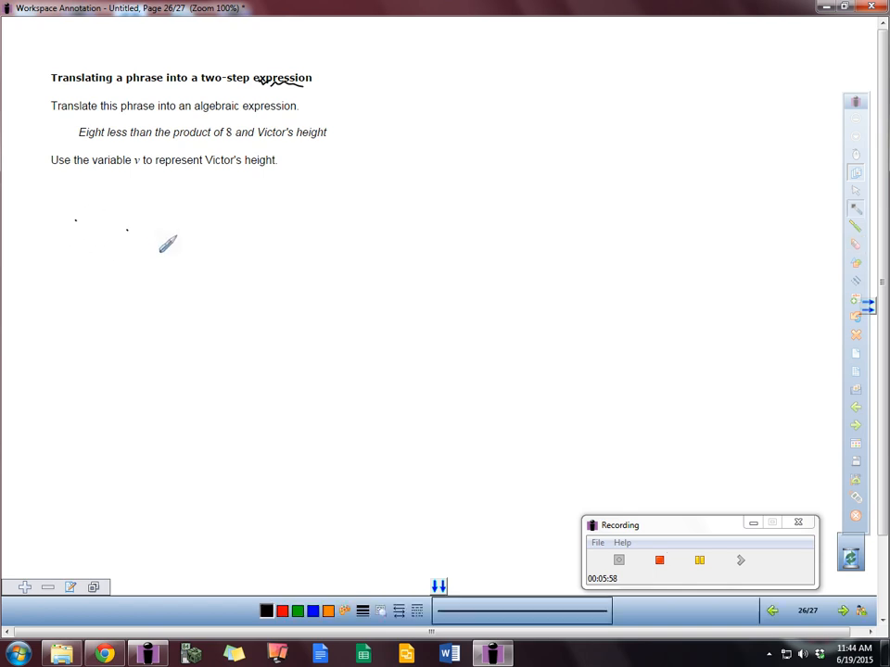
drag(165, 239, 213, 255)
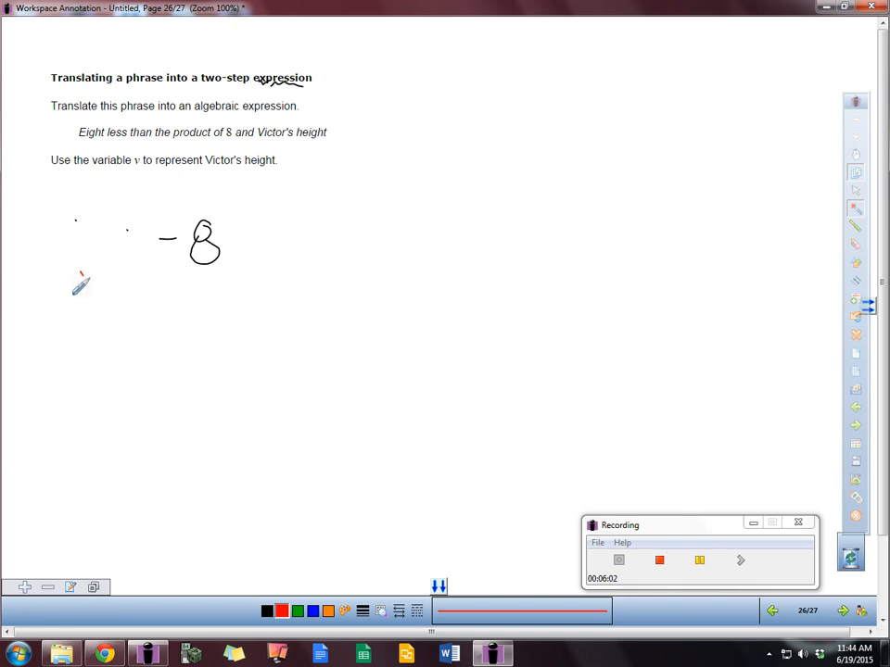
drag(81, 278, 156, 279)
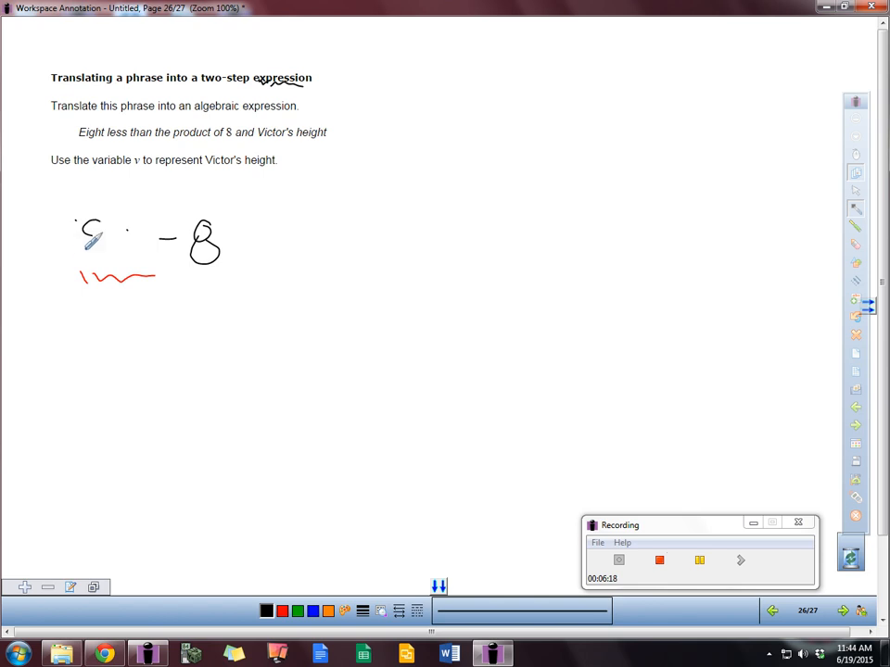
drag(93, 232, 140, 250)
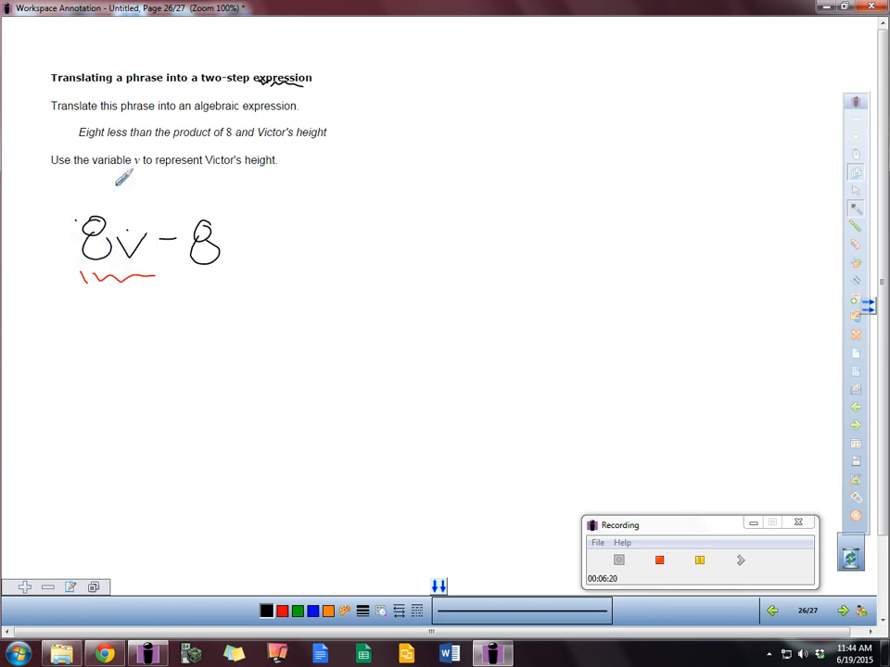
drag(134, 181, 133, 223)
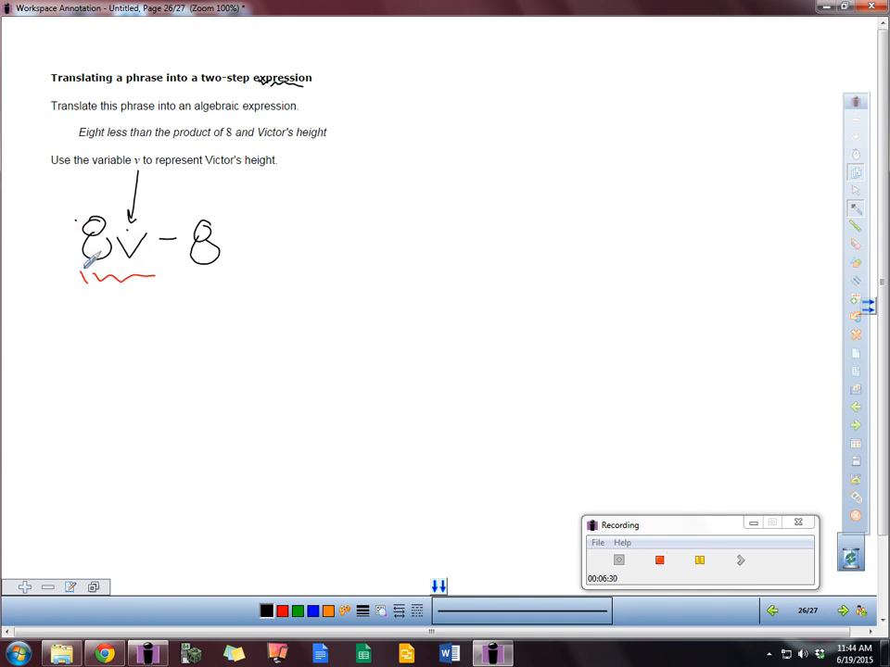
mouse_move(535, 391)
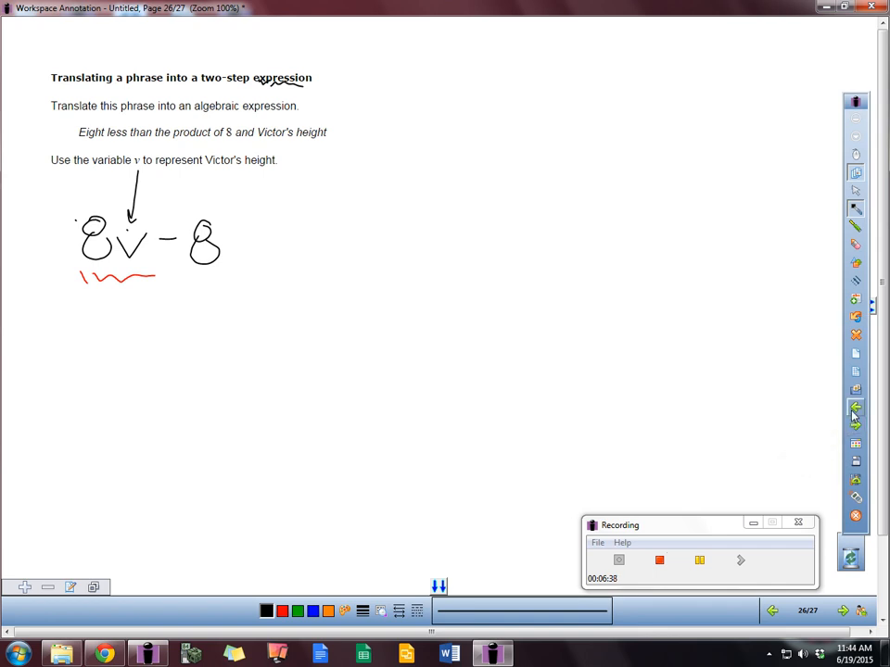
- On page 27, write the equivalent form 18 + 2v below 2v + 18
click(841, 611)
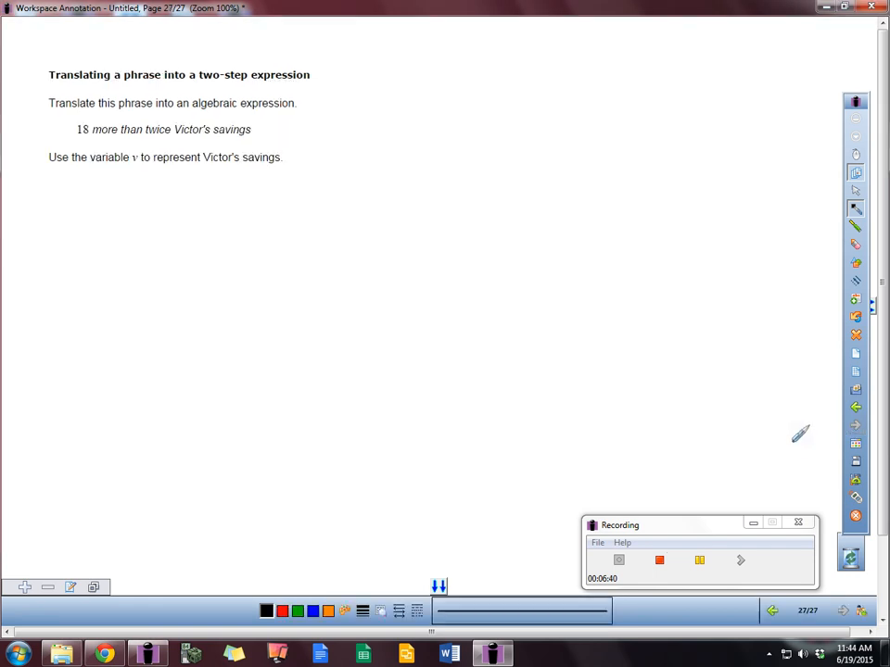
mouse_move(272, 181)
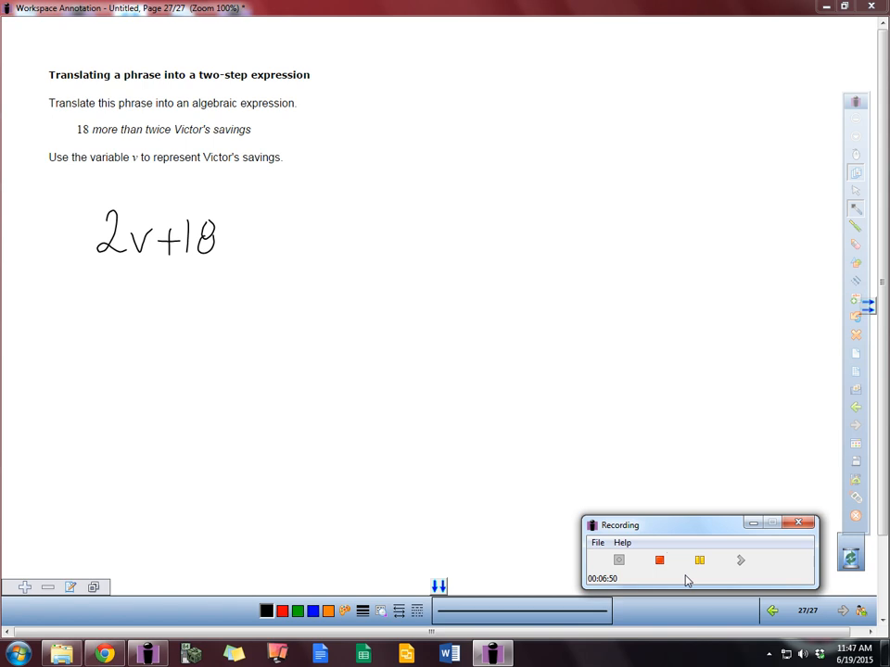
mouse_move(161, 341)
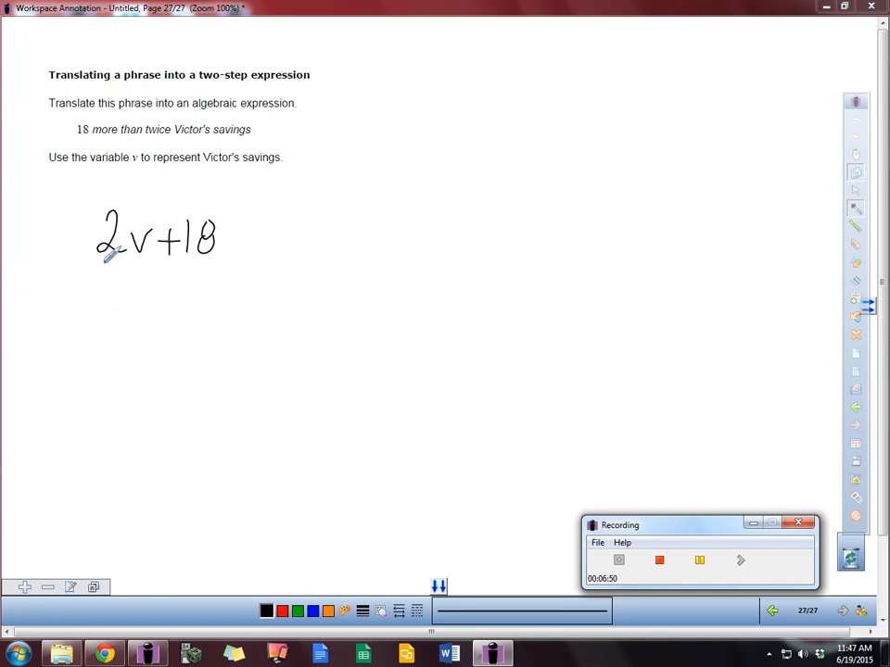
drag(98, 357, 125, 394)
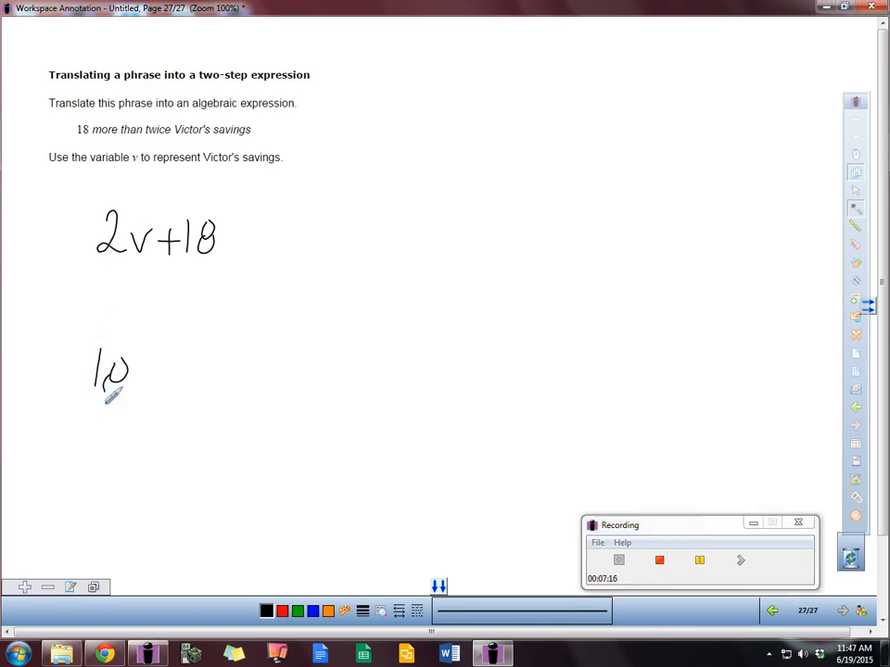
drag(139, 380, 213, 380)
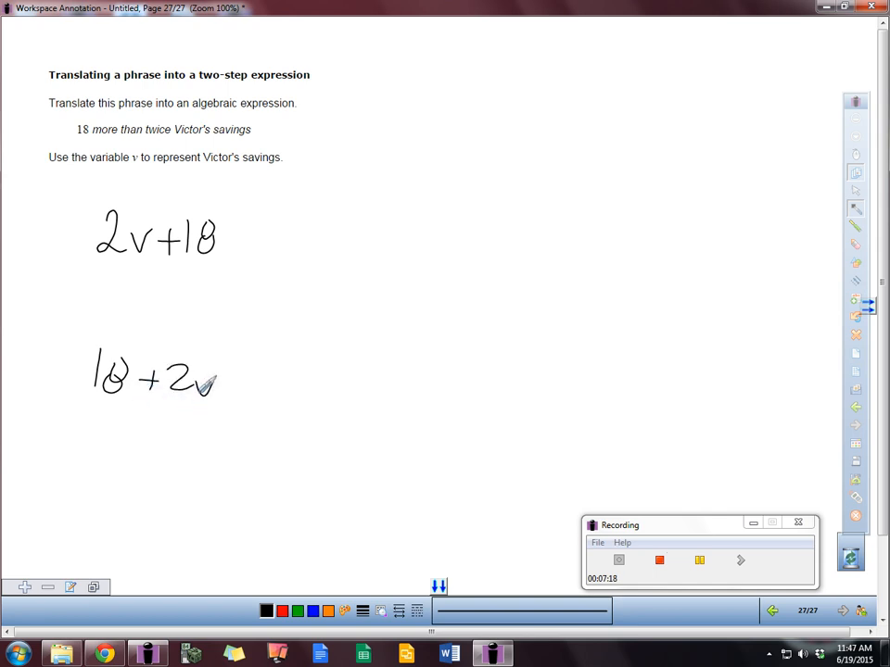